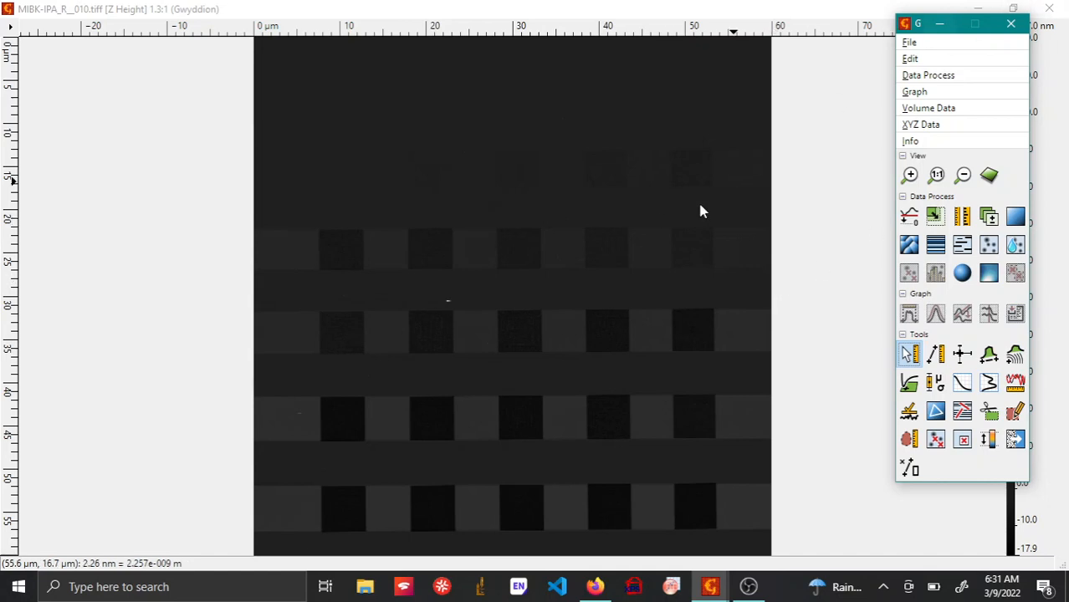
{"action": "mouse_move", "coordinate": [843, 197]}
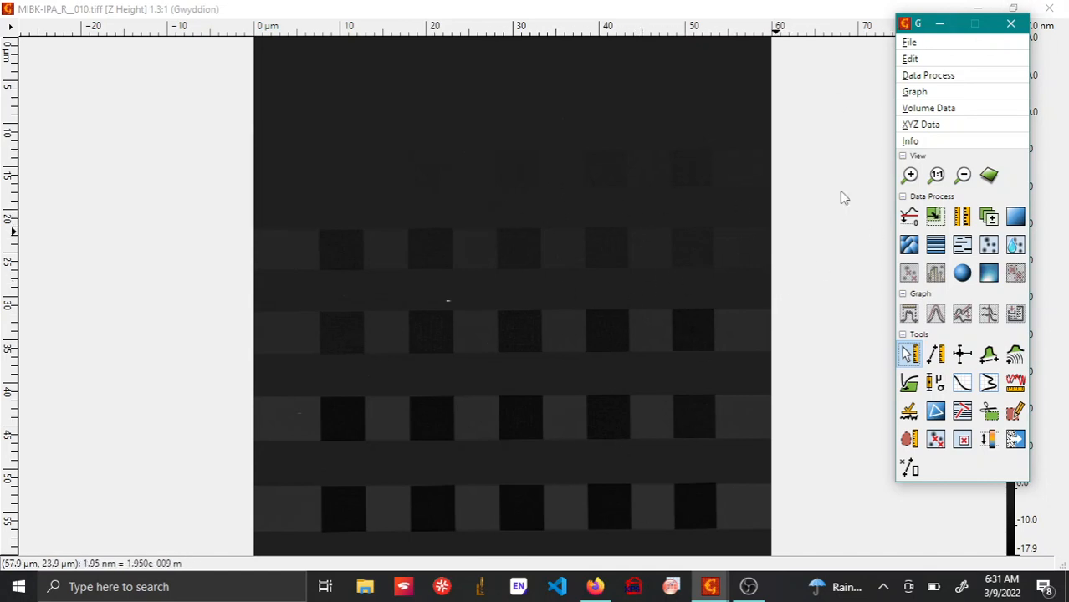
Apply an automatic color range with tails cut off, then hide the Color range tool
{"action": "left_click_drag", "start_coordinate": [962, 23], "coordinate": [953, 23]}
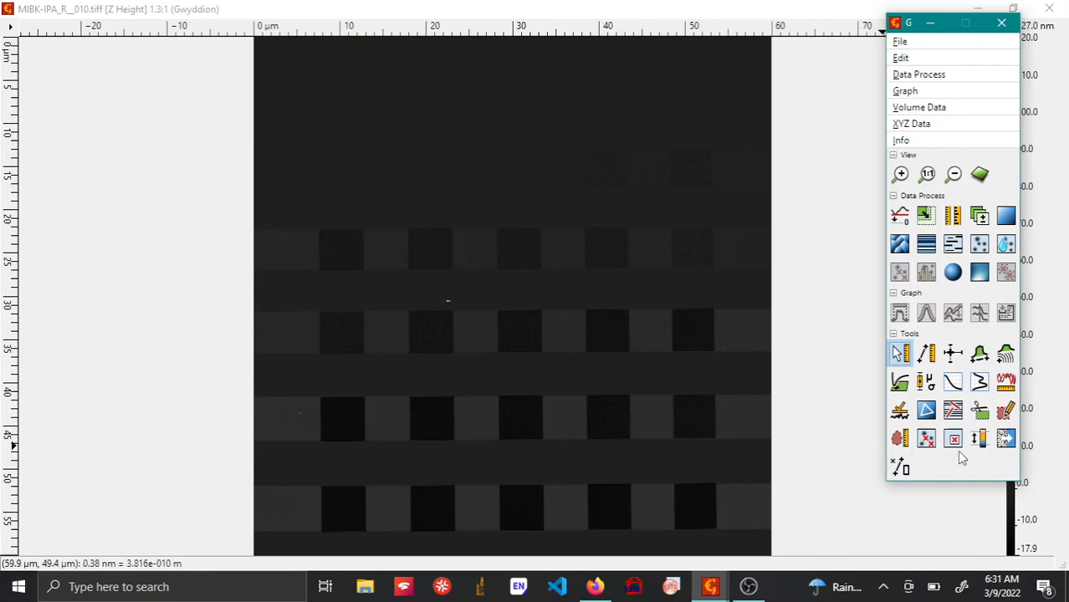
{"action": "mouse_move", "coordinate": [979, 438]}
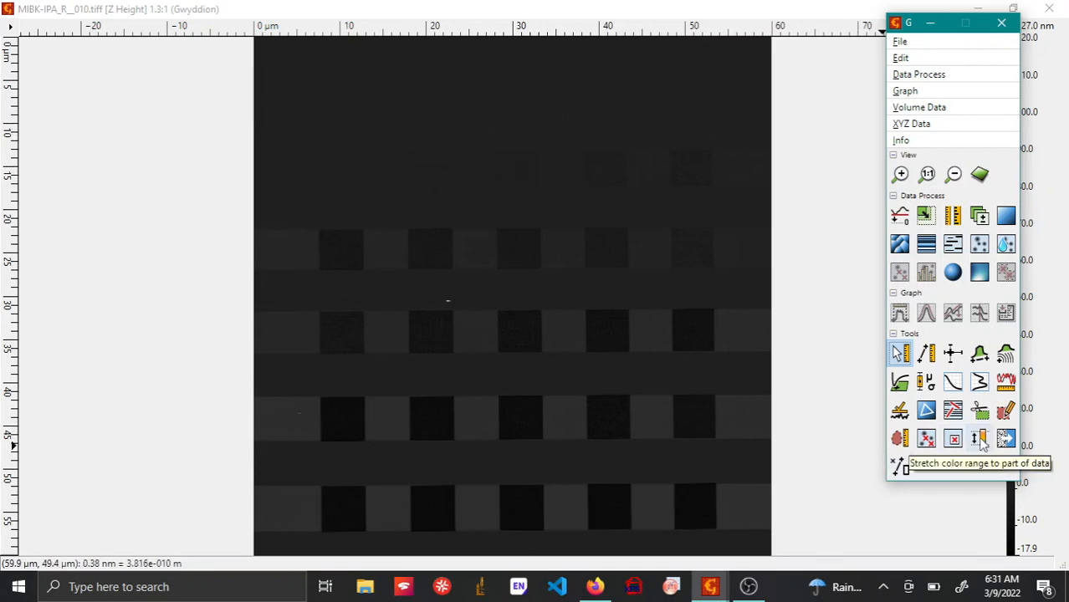
{"action": "left_click", "coordinate": [979, 438]}
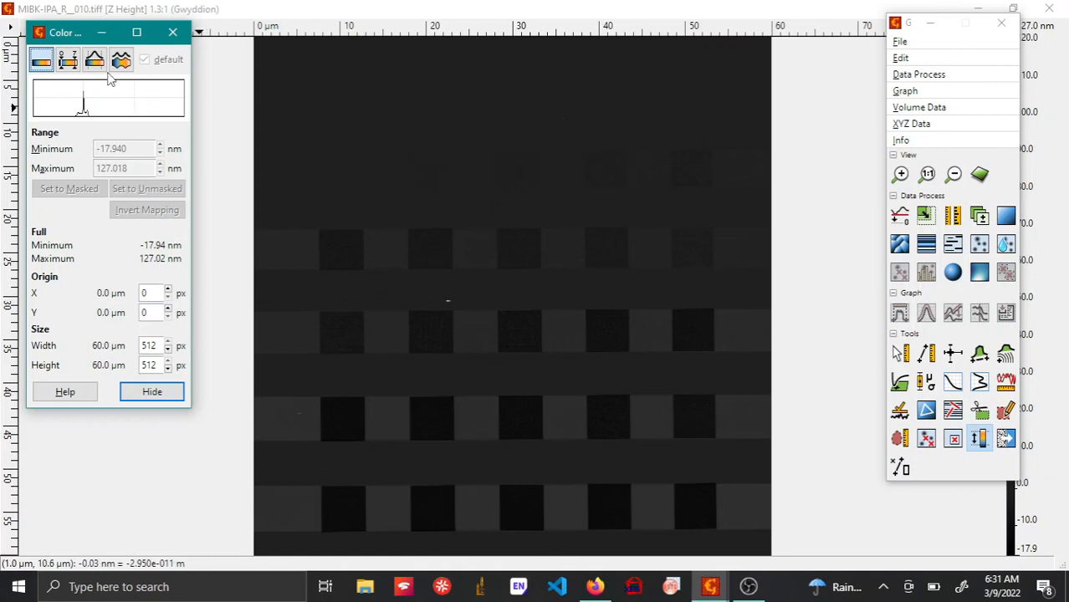
{"action": "mouse_move", "coordinate": [94, 59]}
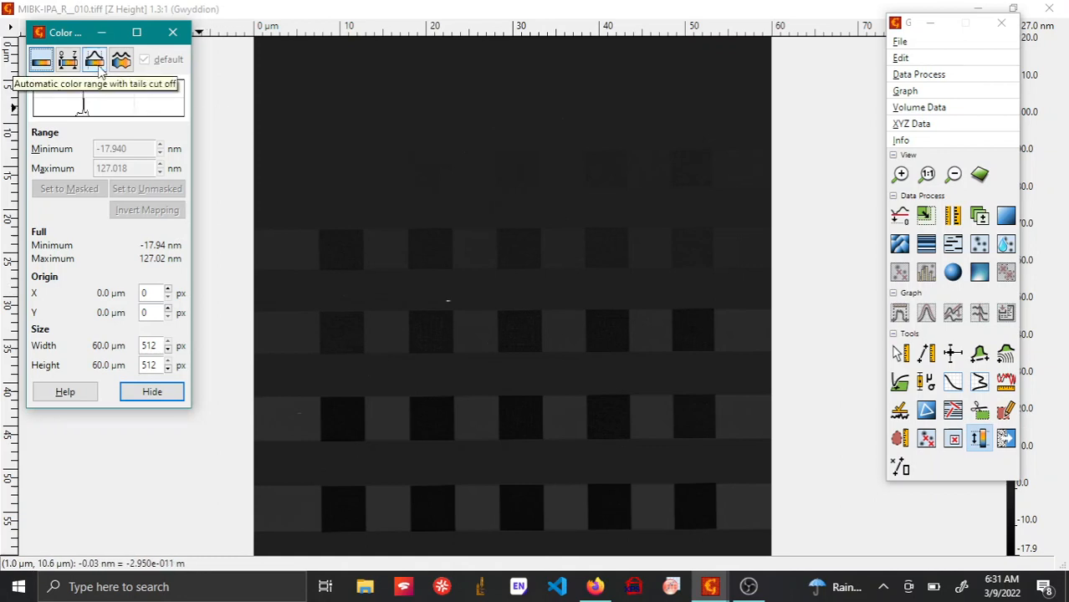
{"action": "left_click", "coordinate": [143, 59]}
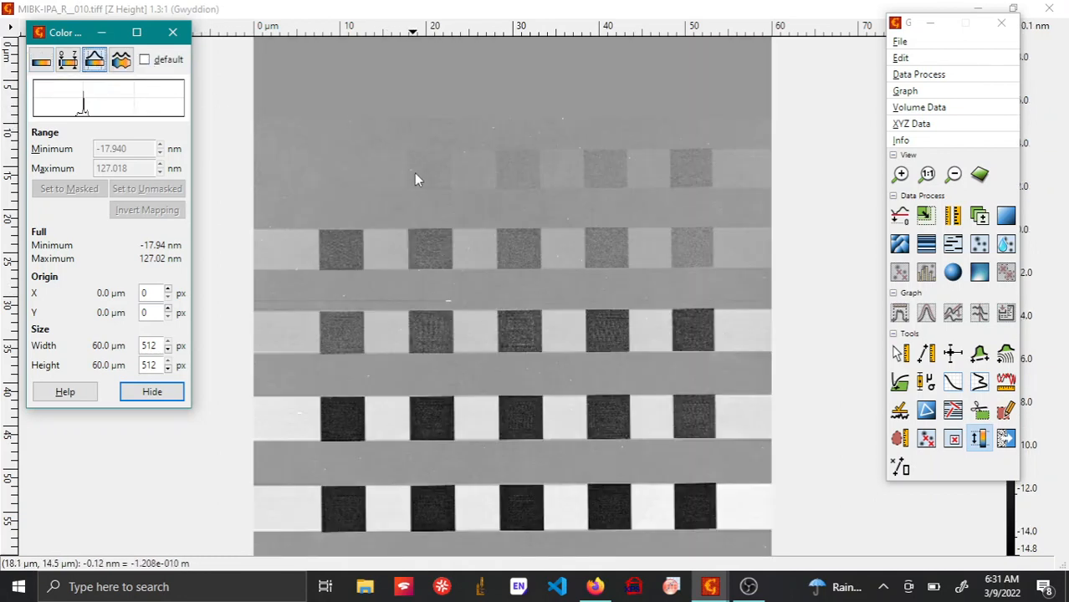
{"action": "left_click", "coordinate": [151, 391]}
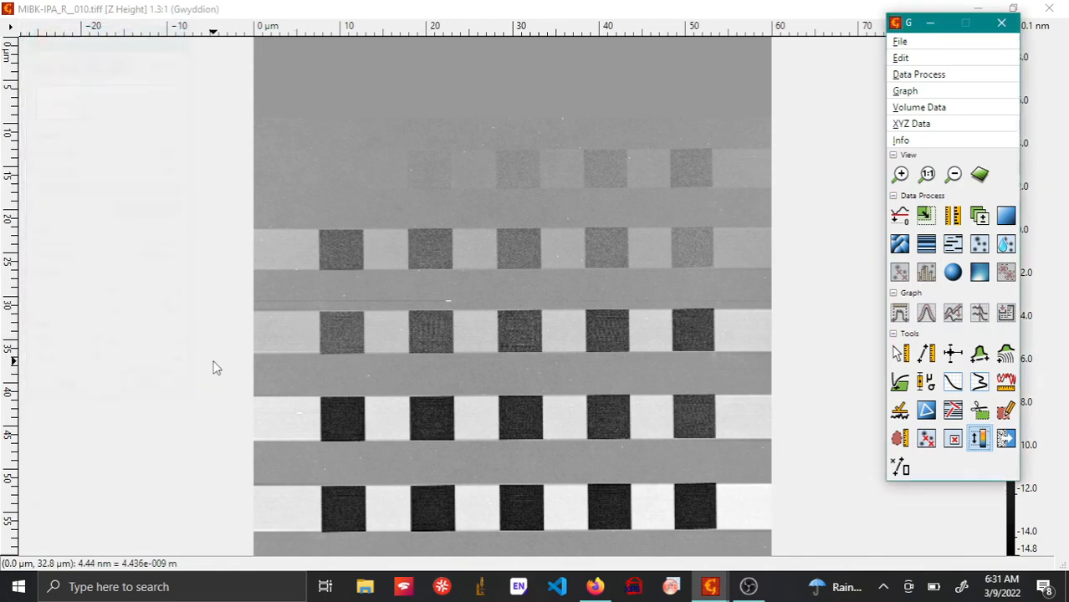
{"action": "mouse_move", "coordinate": [792, 433]}
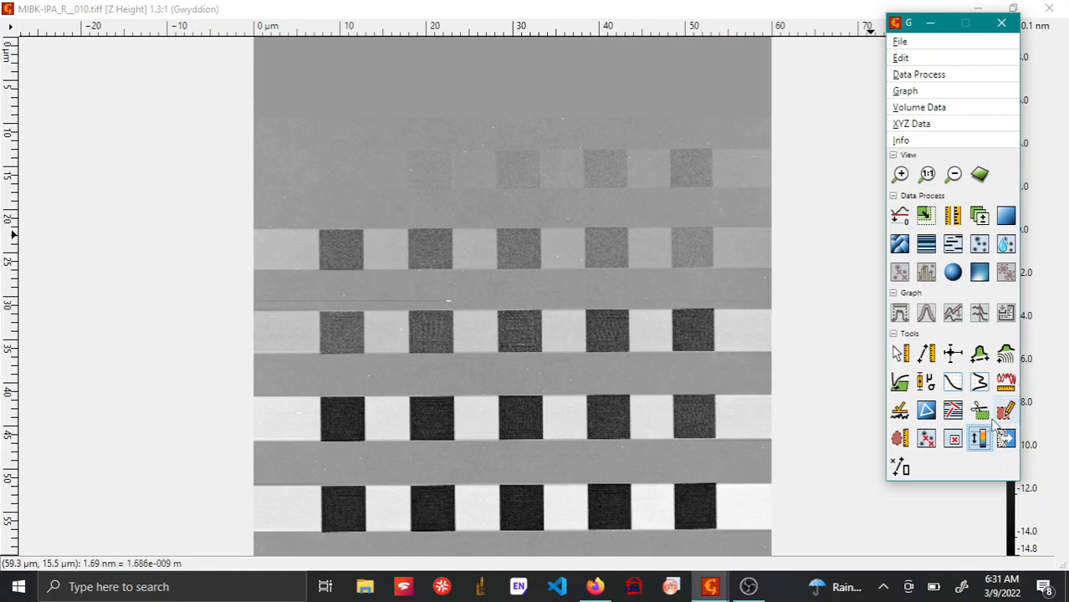
Crop the trench pattern into a new Detail 1 image, close the original, and maximize it
{"action": "left_click", "coordinate": [980, 409]}
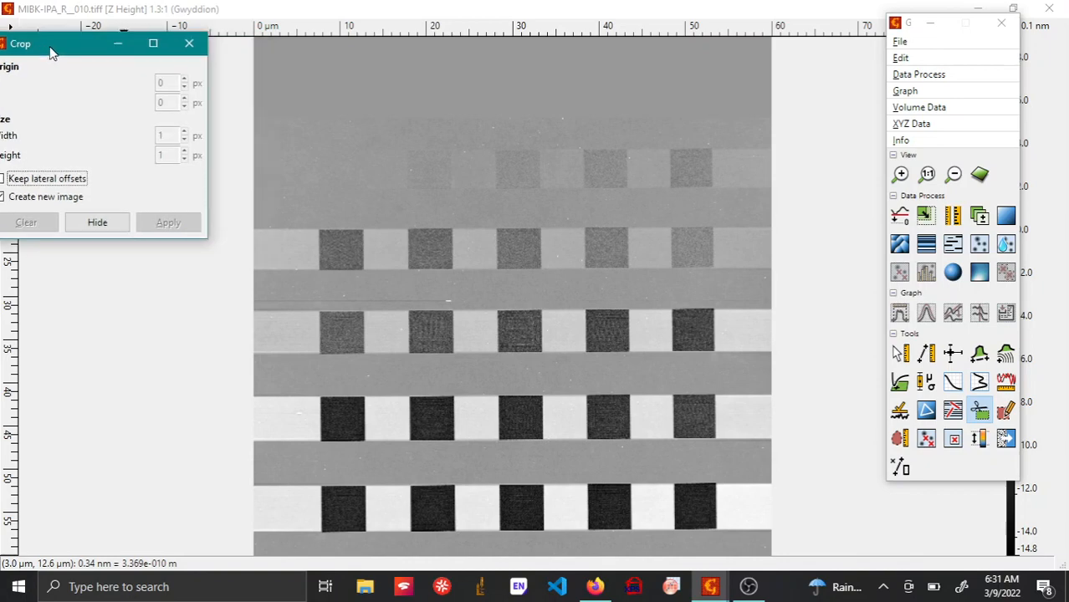
{"action": "mouse_move", "coordinate": [740, 556]}
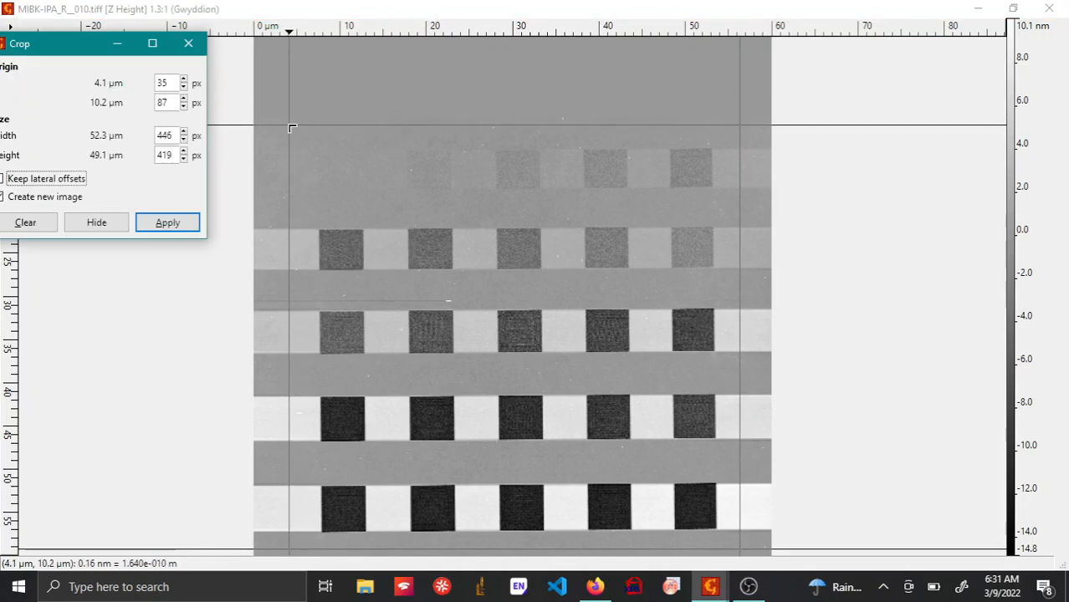
{"action": "left_click", "coordinate": [167, 223]}
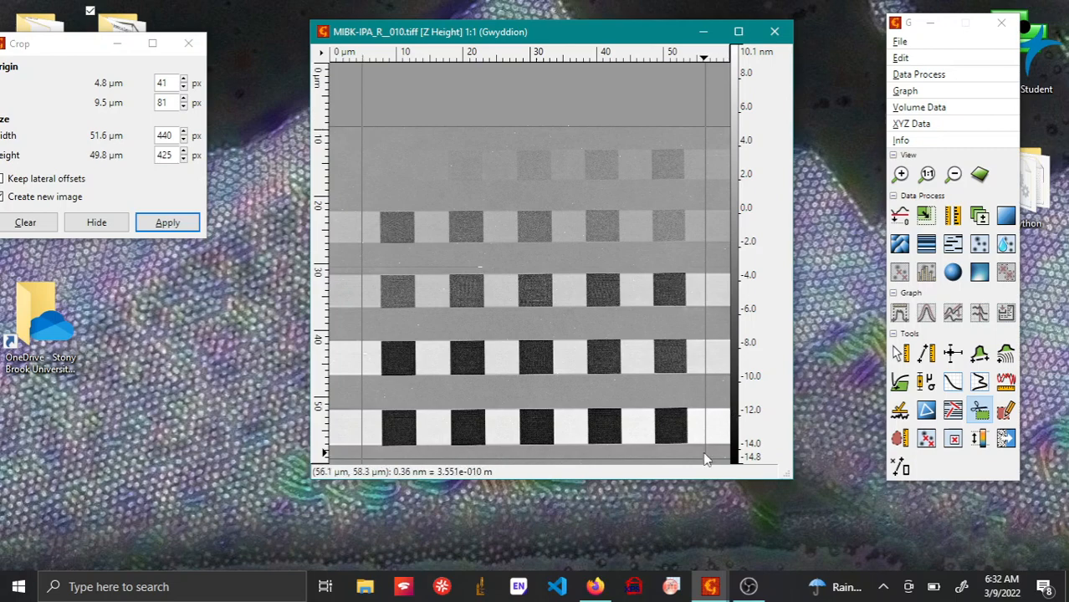
{"action": "left_click_drag", "start_coordinate": [705, 458], "coordinate": [703, 459]}
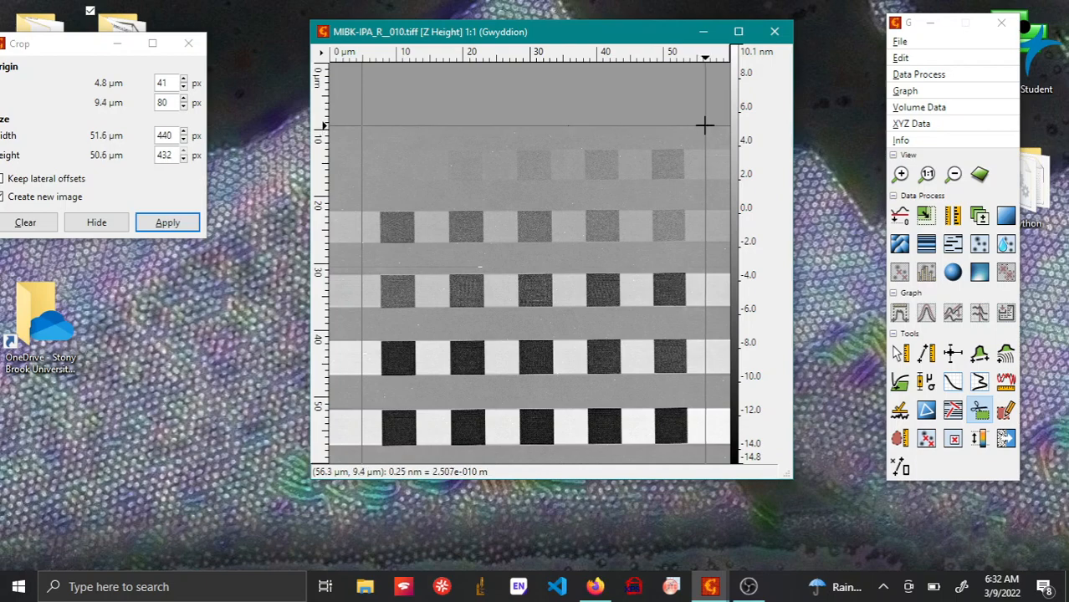
{"action": "left_click", "coordinate": [167, 223]}
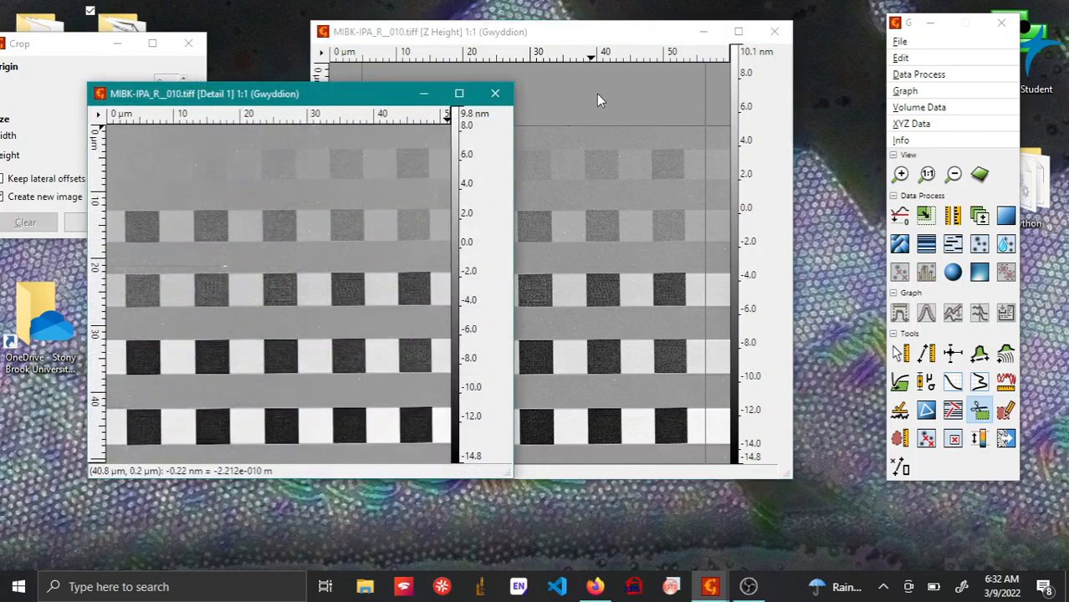
{"action": "left_click", "coordinate": [772, 31]}
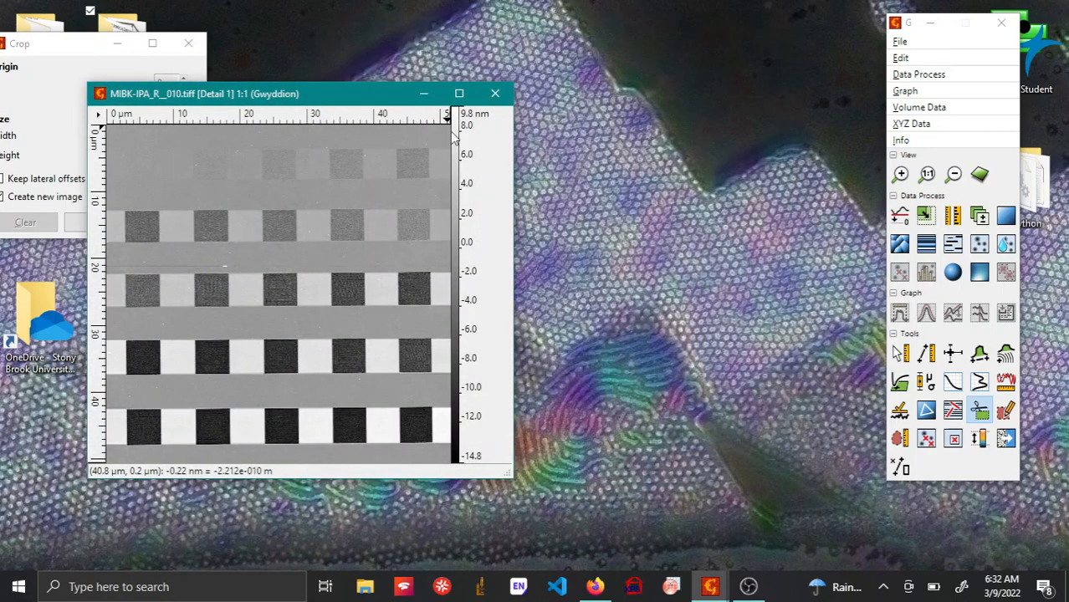
{"action": "left_click", "coordinate": [459, 92]}
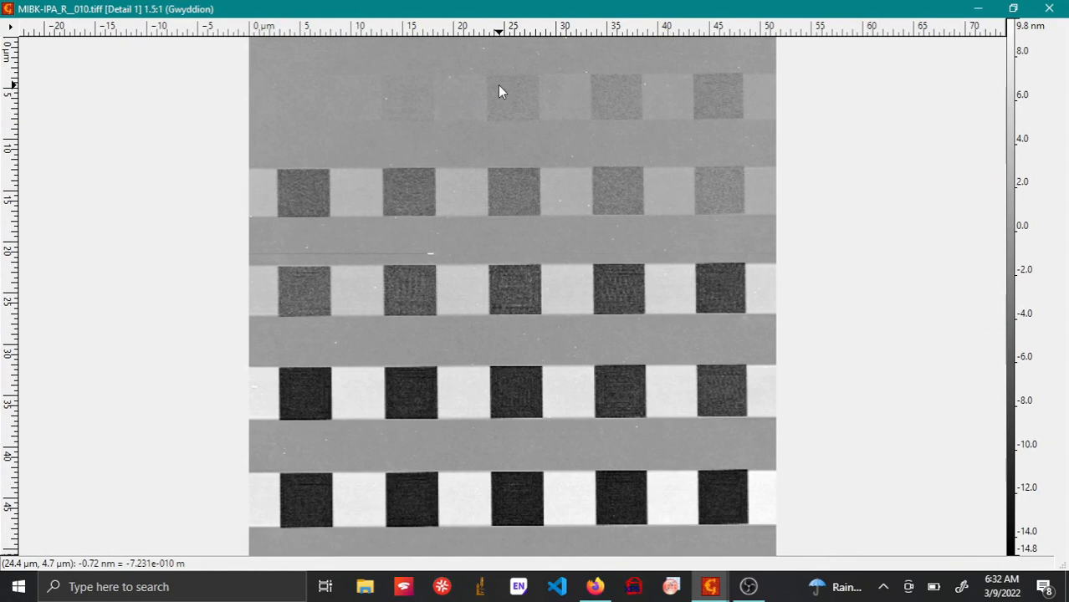
{"action": "mouse_move", "coordinate": [784, 388]}
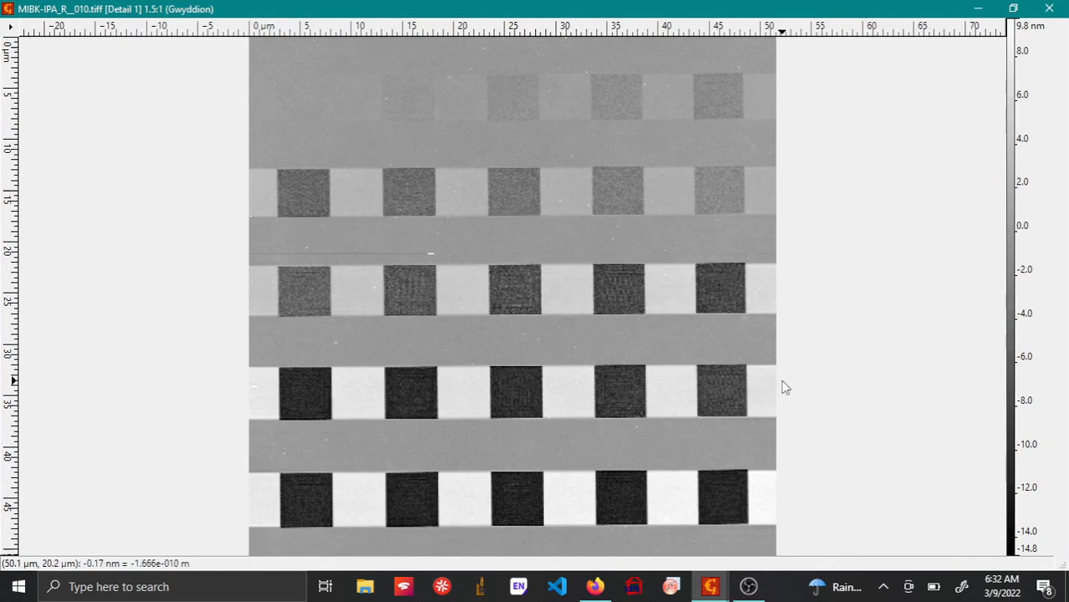
{"action": "mouse_move", "coordinate": [793, 385]}
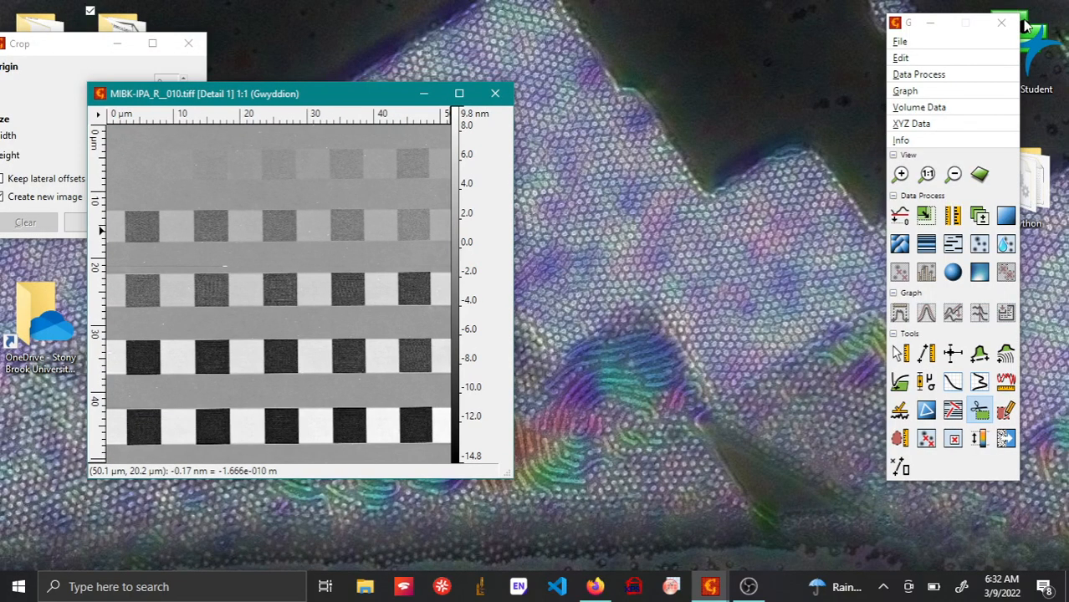
Rotate the cropped Detail 1 image by −0.81 degrees into a new image
{"action": "left_click", "coordinate": [919, 74]}
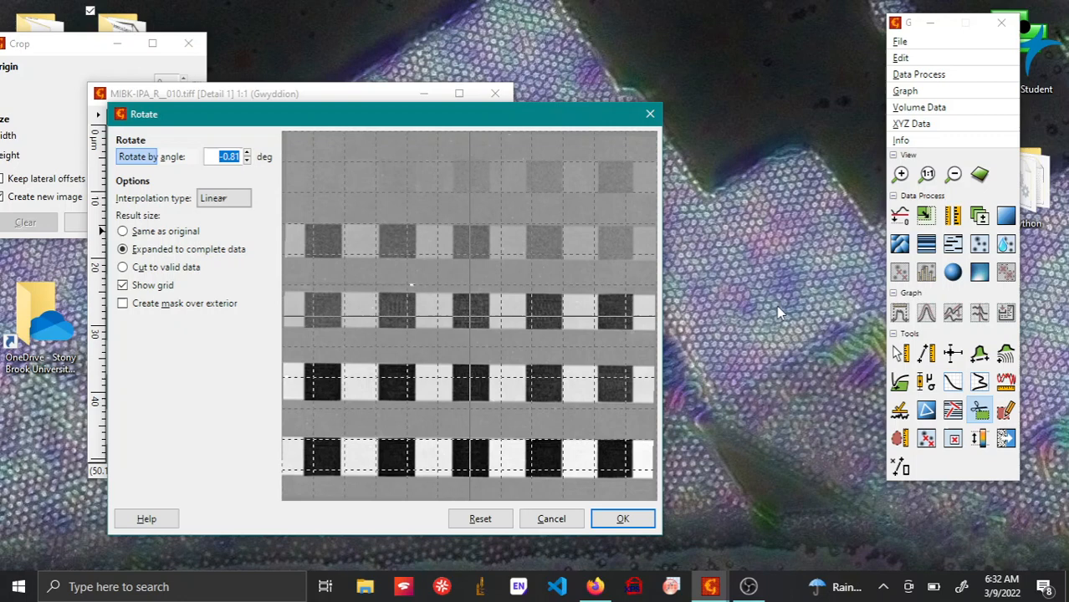
{"action": "mouse_move", "coordinate": [476, 278]}
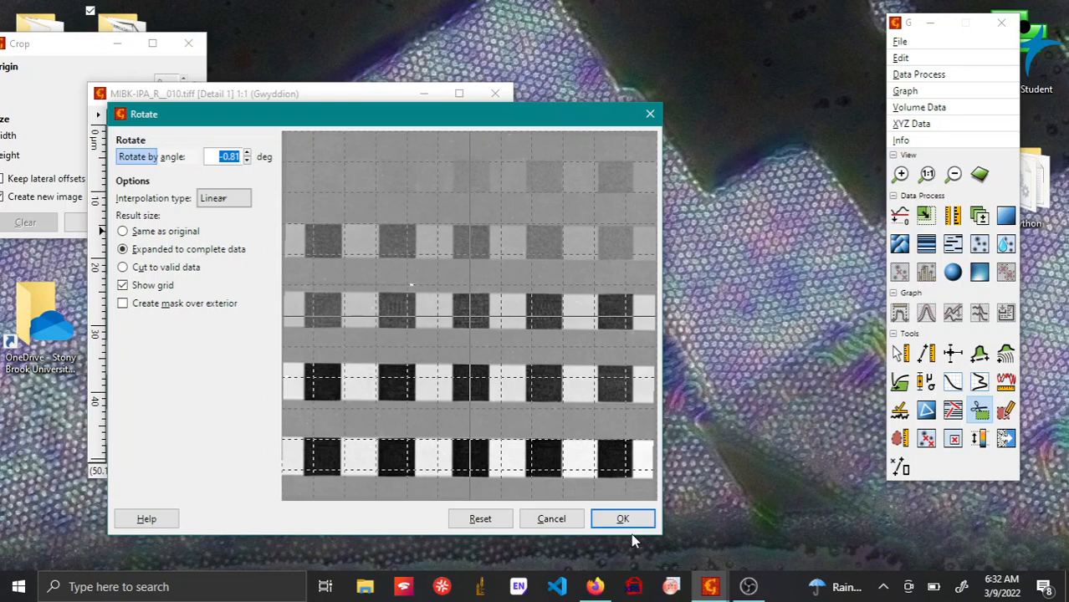
{"action": "left_click", "coordinate": [622, 518]}
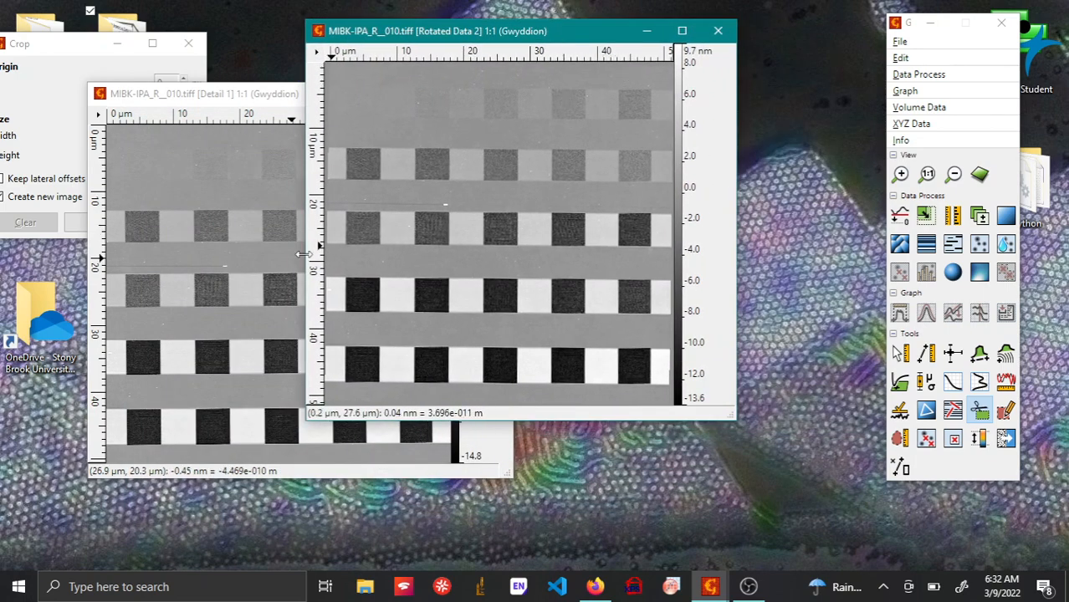
Close the Rotated Data 2 window, keeping Detail 1 open
{"action": "left_click", "coordinate": [717, 31]}
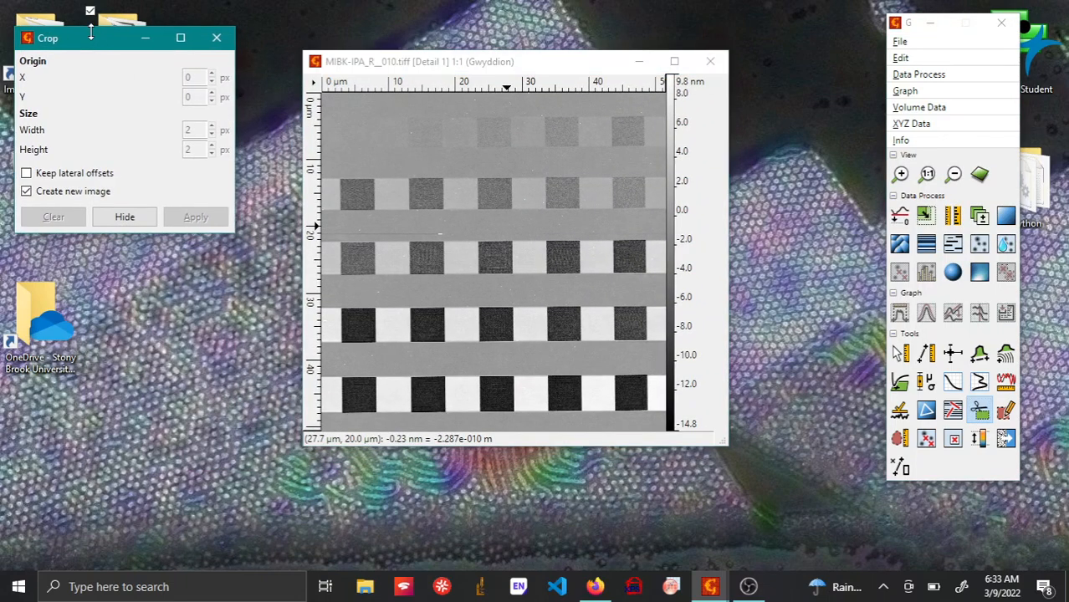
{"action": "mouse_move", "coordinate": [753, 244]}
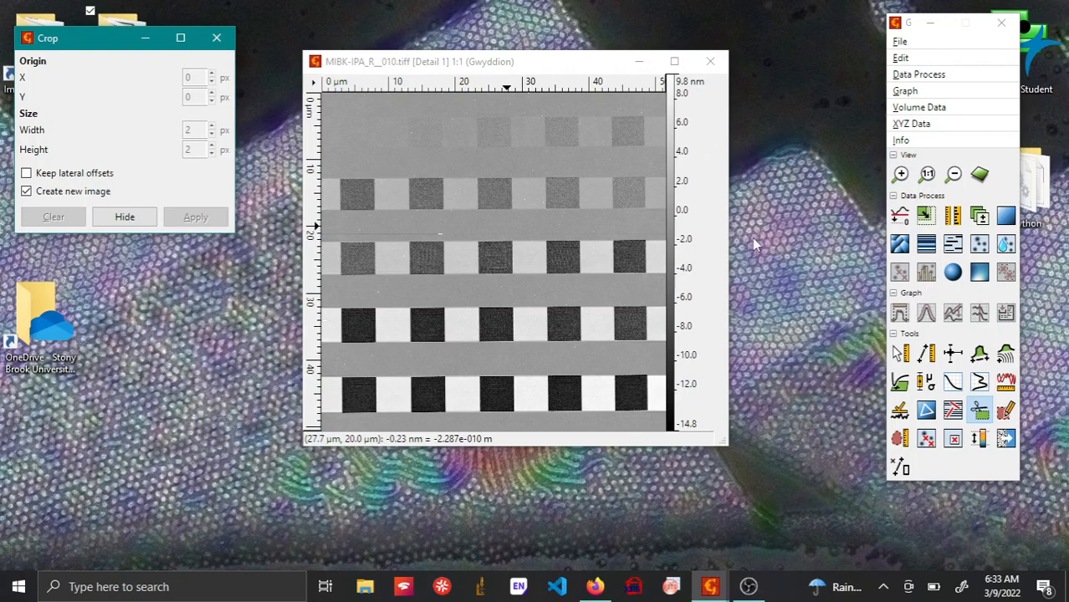
{"action": "mouse_move", "coordinate": [749, 257]}
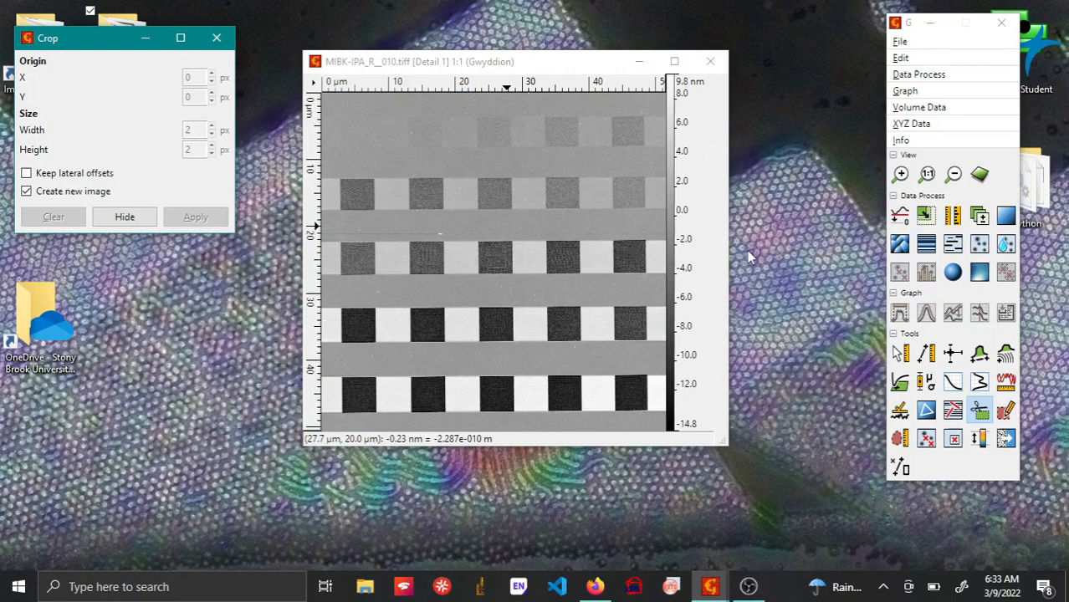
{"action": "mouse_move", "coordinate": [728, 221]}
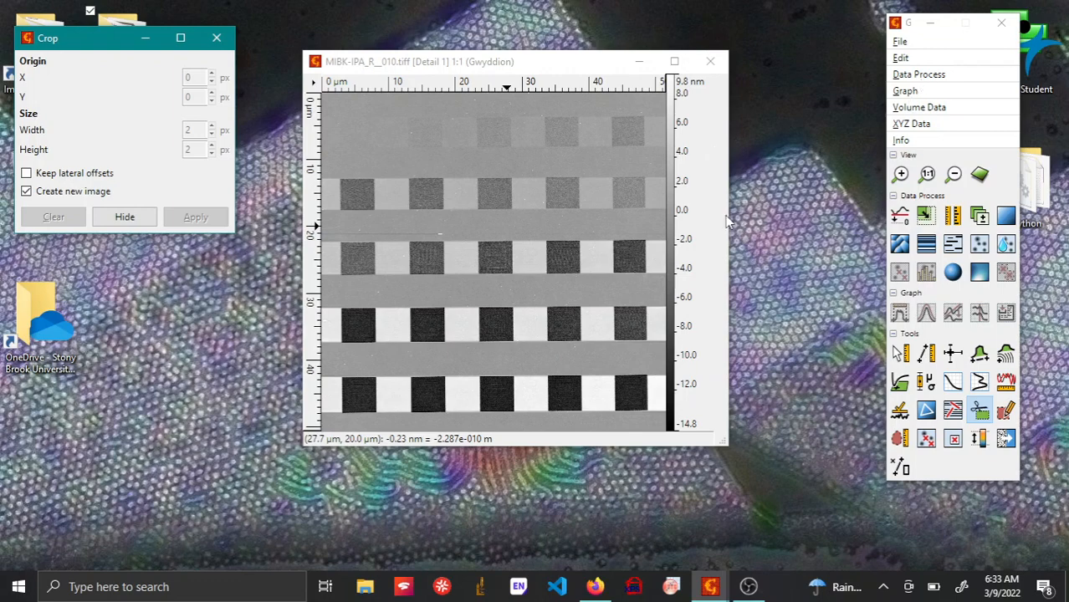
{"action": "mouse_move", "coordinate": [465, 329]}
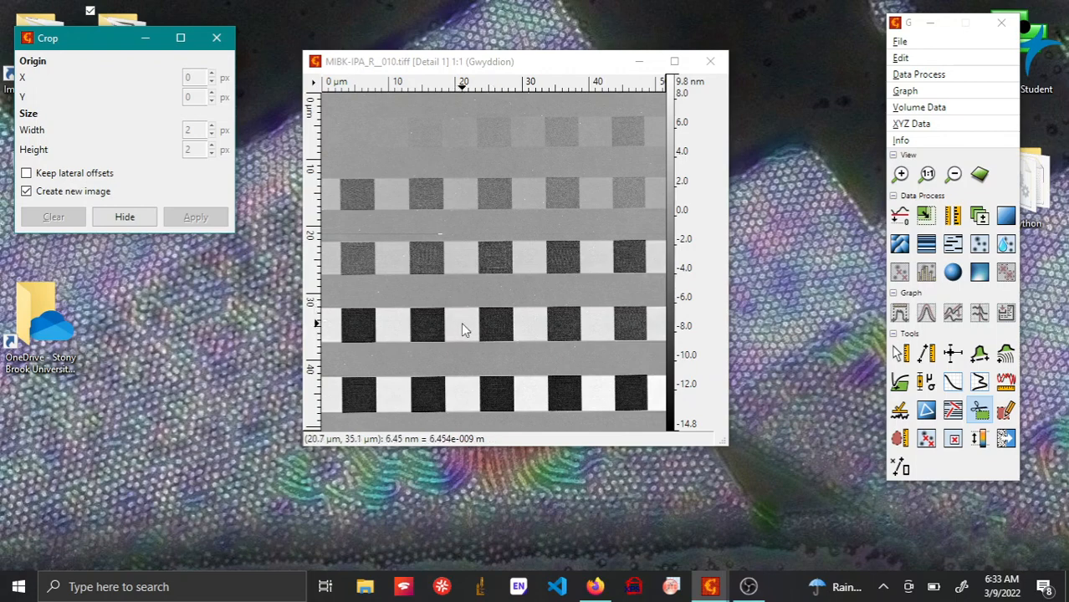
{"action": "mouse_move", "coordinate": [605, 318]}
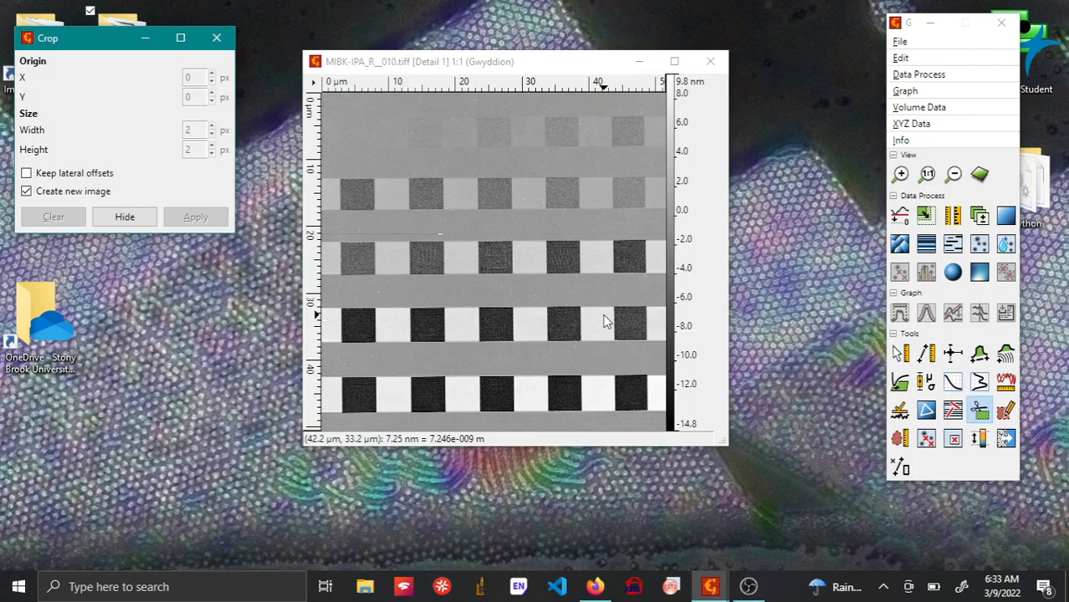
{"action": "mouse_move", "coordinate": [627, 330]}
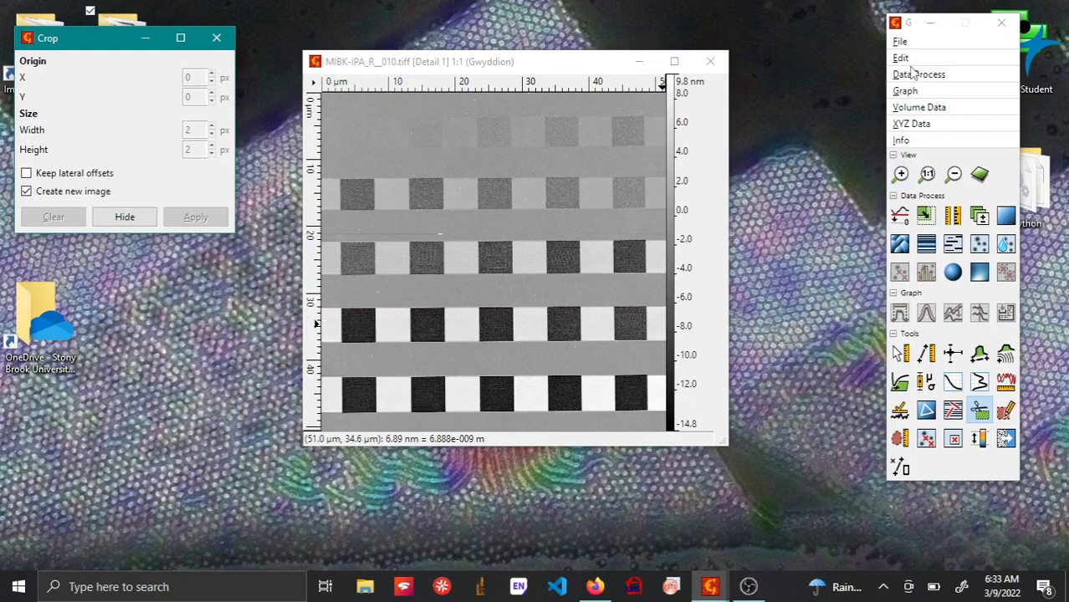
Mask the trenches by height range with the upper limit set to 11.11
{"action": "left_click", "coordinate": [917, 73]}
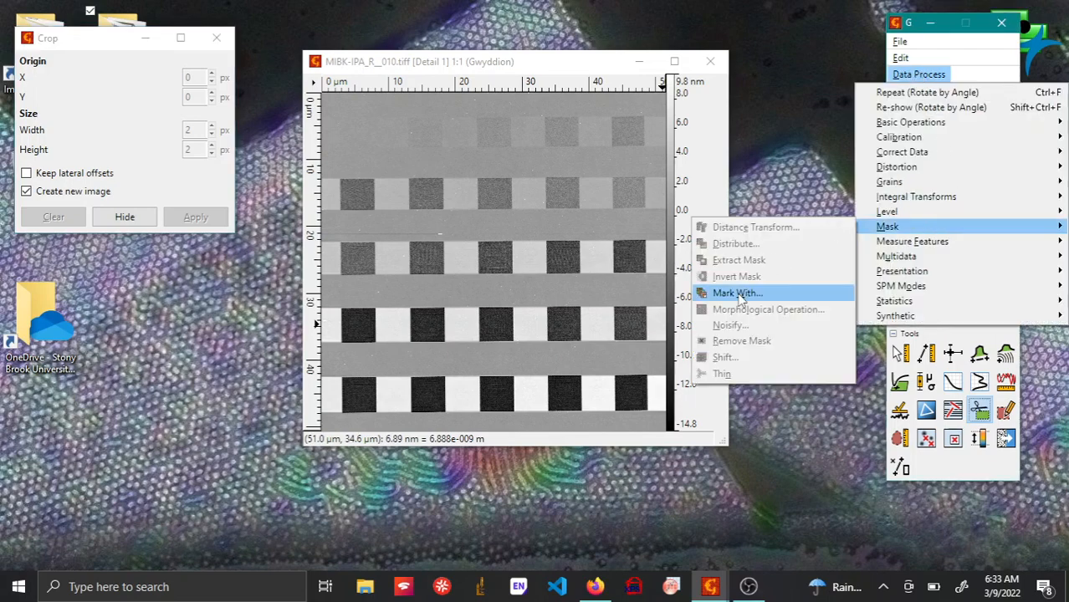
{"action": "left_click", "coordinate": [736, 292]}
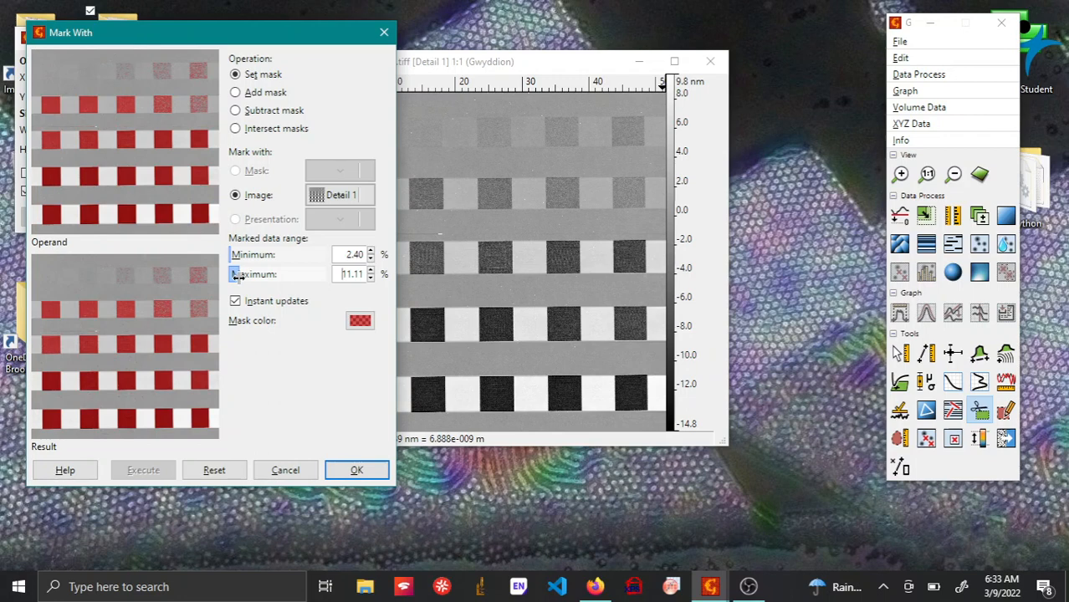
{"action": "left_click", "coordinate": [370, 270]}
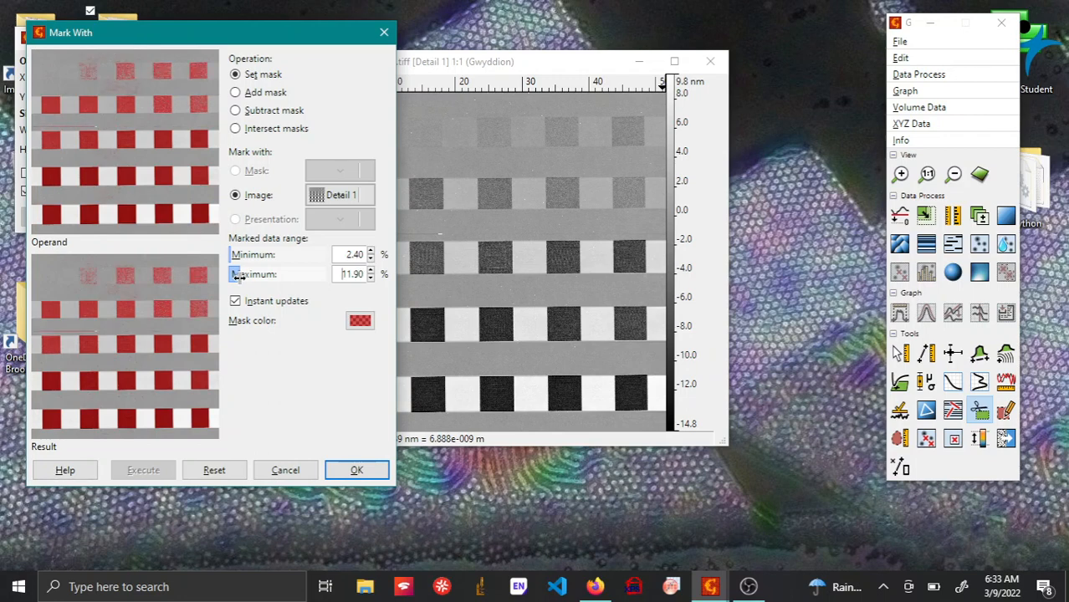
{"action": "type", "text": "11.11"}
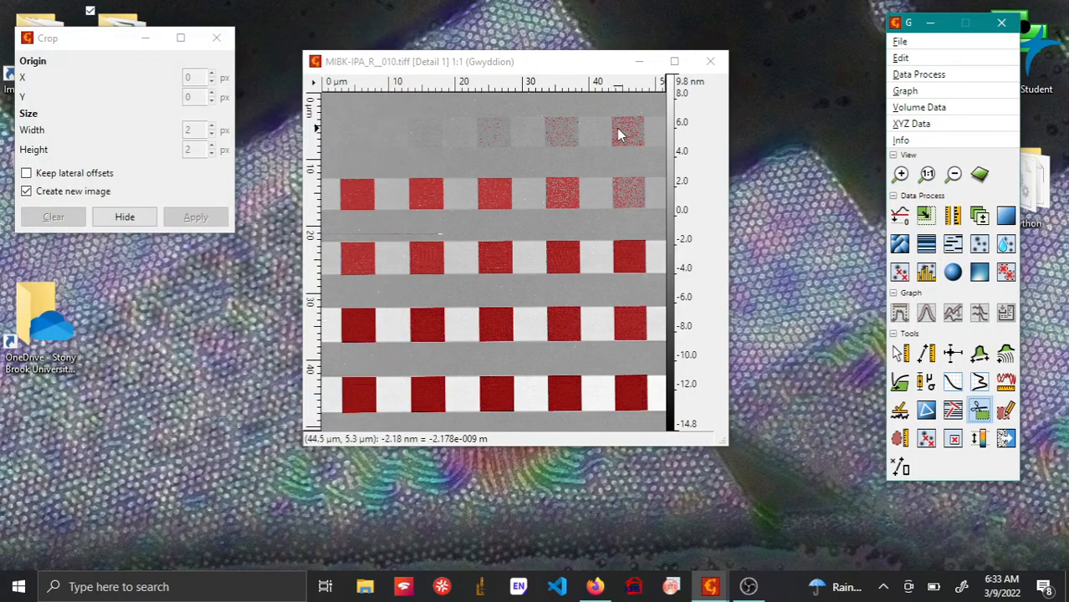
{"action": "mouse_move", "coordinate": [628, 204]}
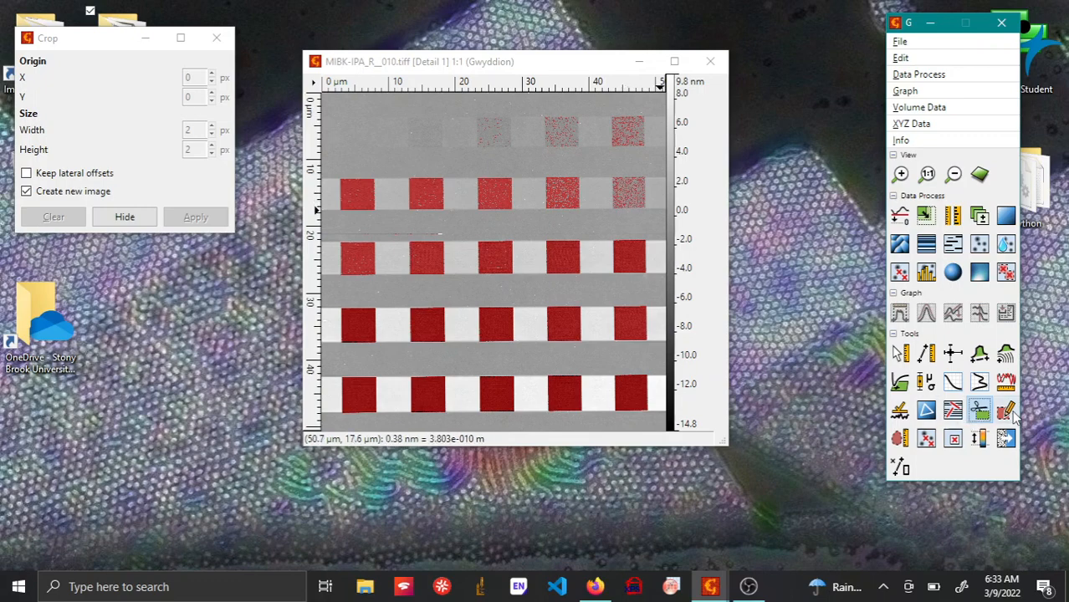
Open the Mask Editor and choose Add mode with a rectangle shape
{"action": "left_click", "coordinate": [1006, 409]}
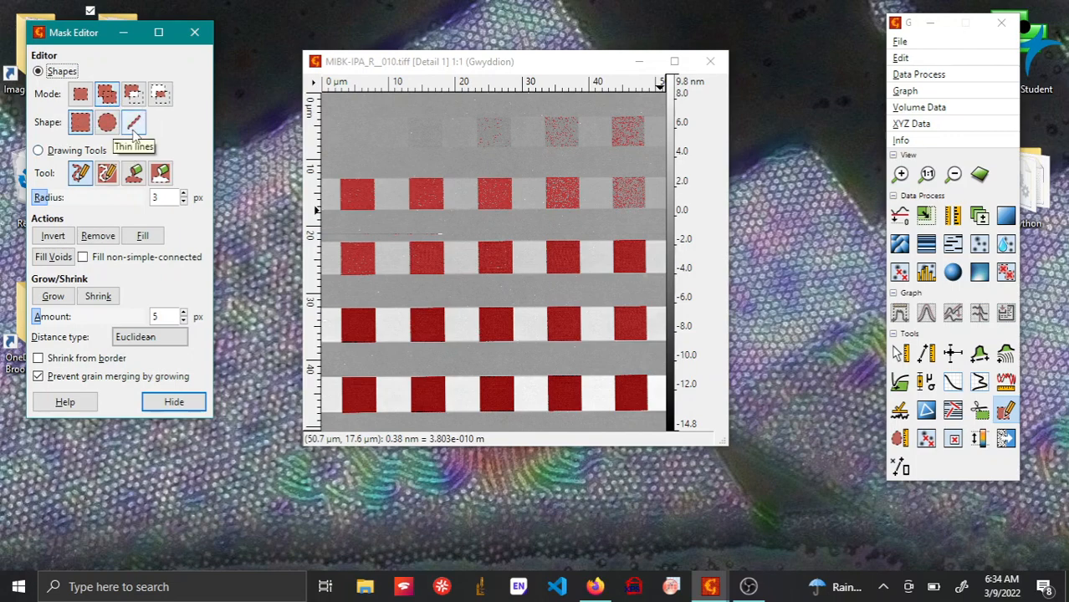
{"action": "left_click", "coordinate": [108, 122]}
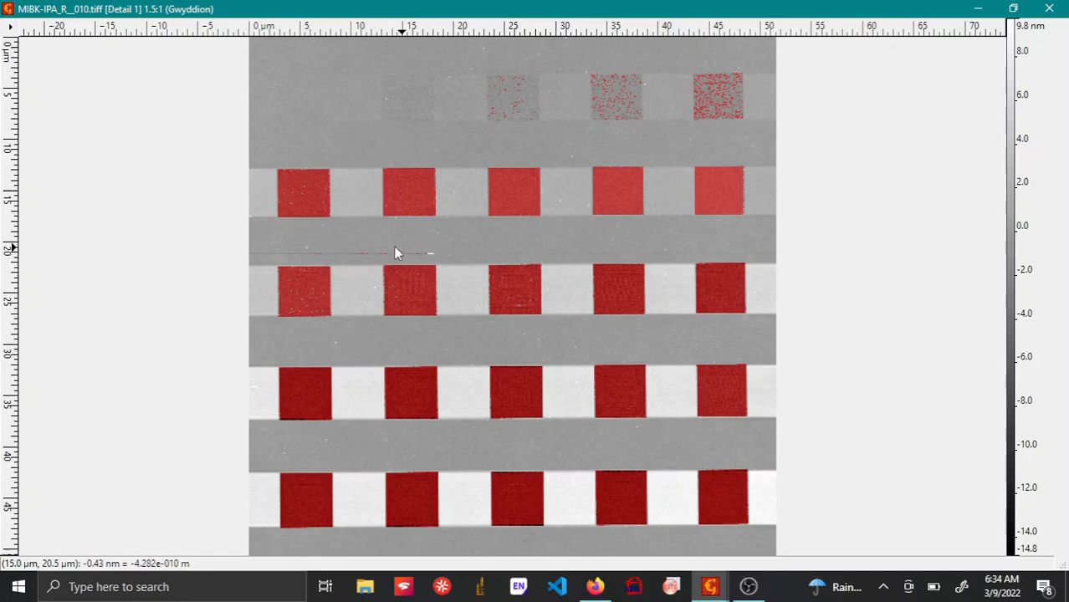
{"action": "mouse_move", "coordinate": [351, 227]}
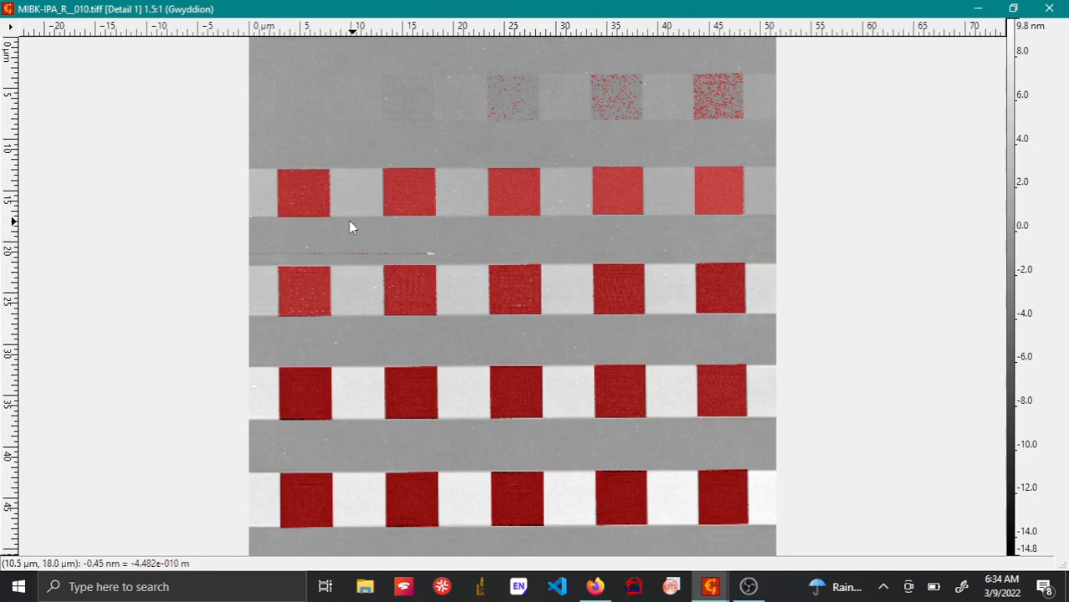
{"action": "mouse_move", "coordinate": [558, 127]}
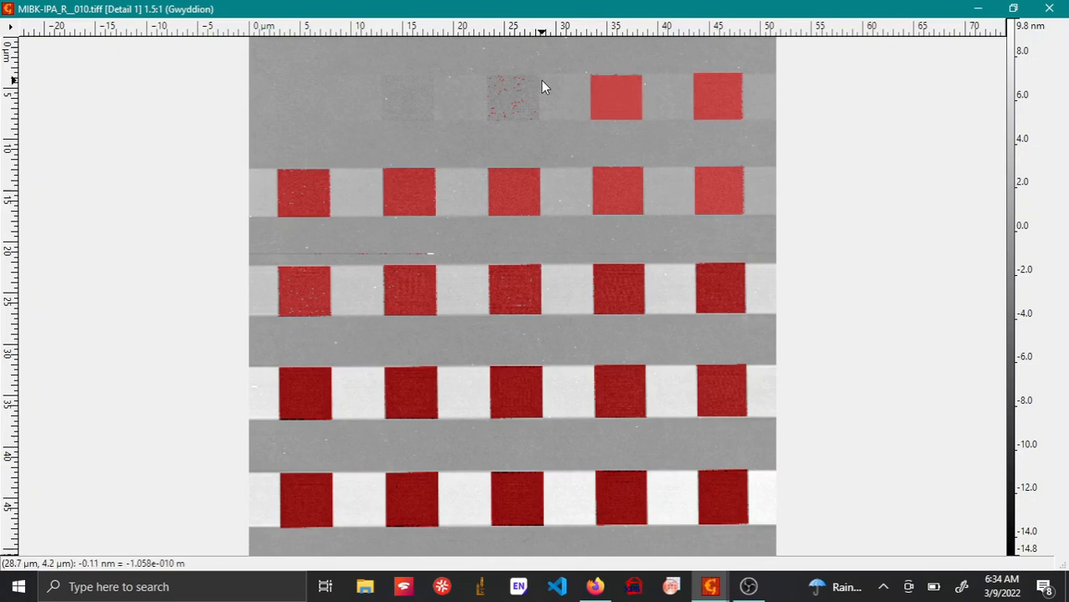
{"action": "mouse_move", "coordinate": [499, 109]}
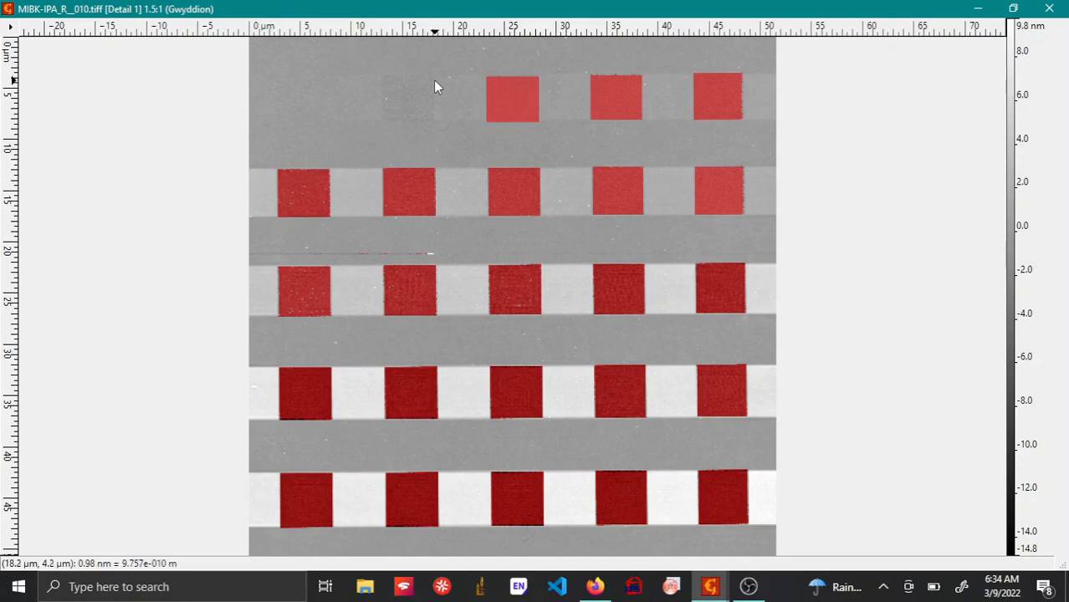
Draw mask rectangles over the leftmost top-row trench and a middle-row trench
{"action": "left_click_drag", "start_coordinate": [436, 86], "coordinate": [385, 121]}
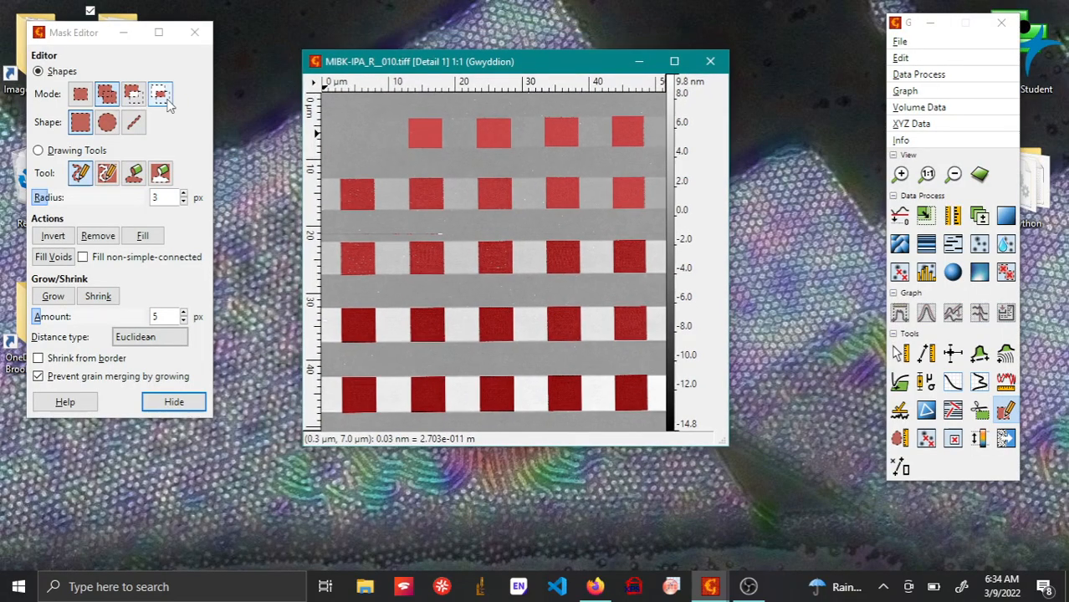
{"action": "mouse_move", "coordinate": [133, 95]}
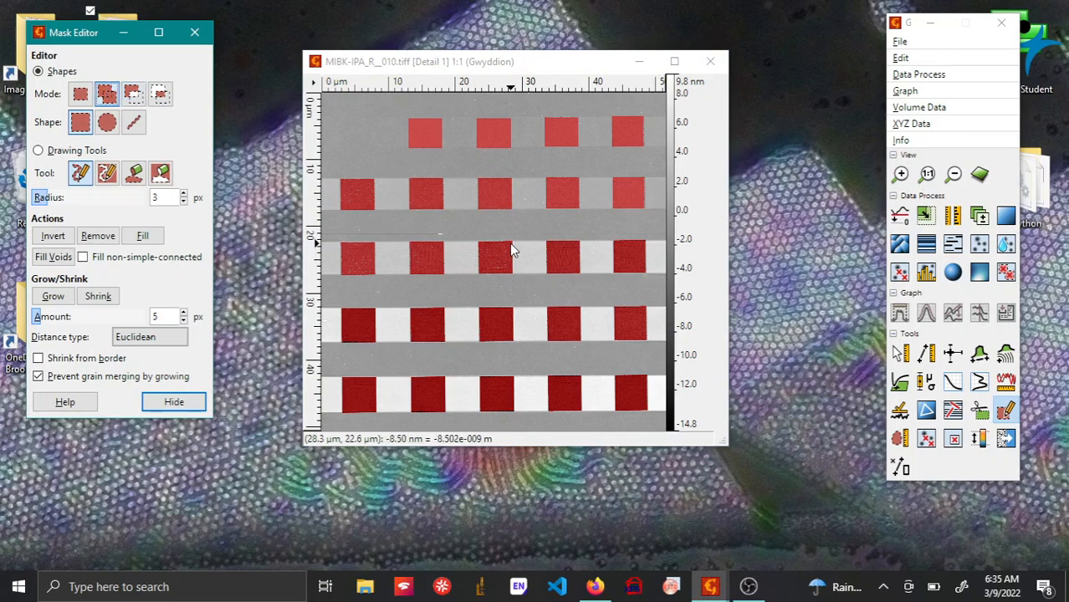
{"action": "left_click", "coordinate": [479, 267]}
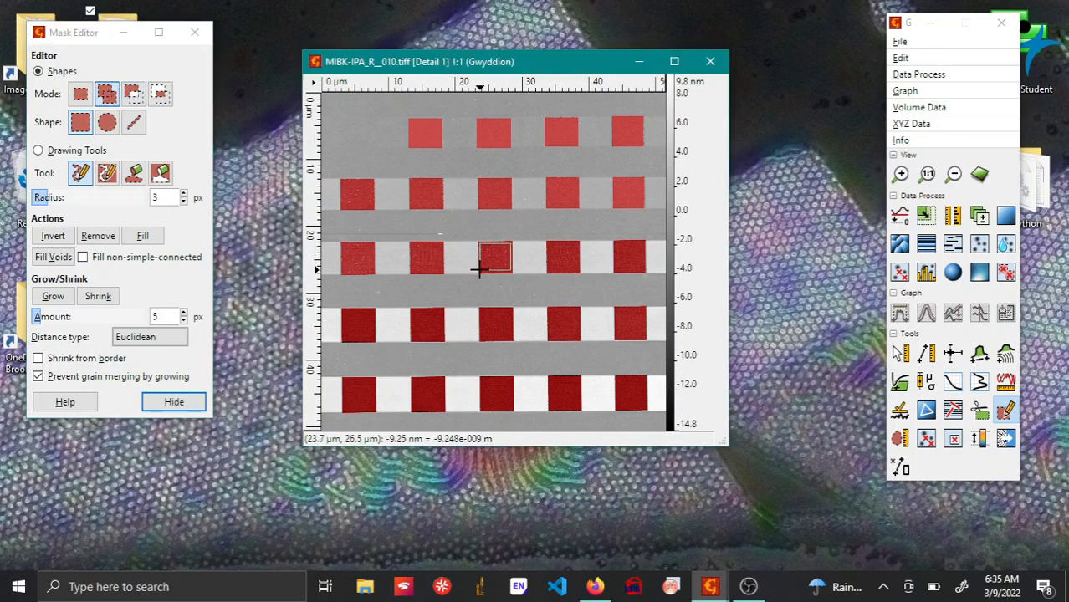
{"action": "mouse_move", "coordinate": [372, 251]}
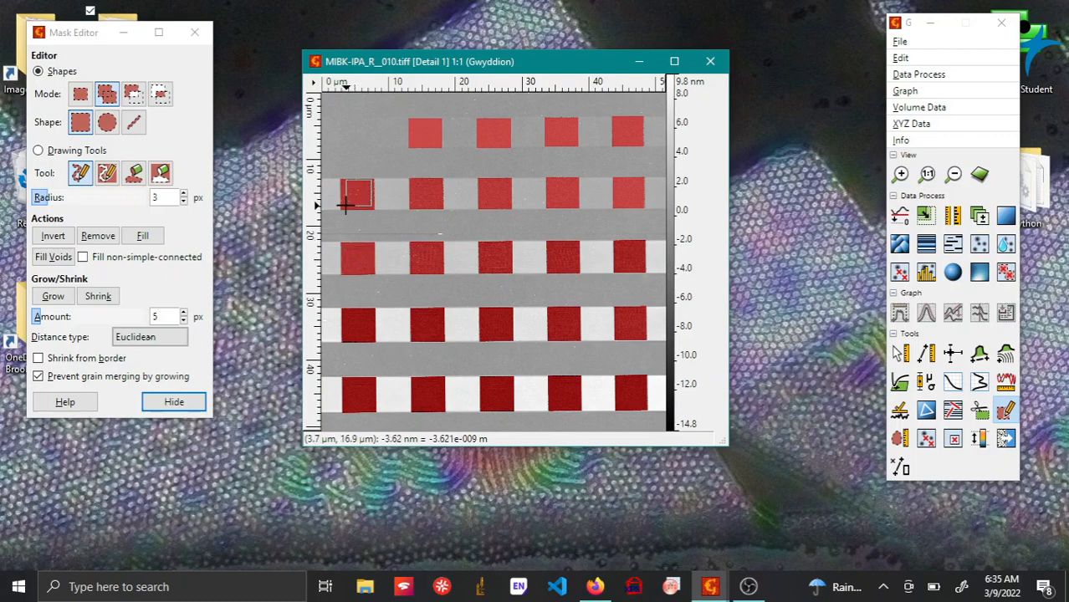
{"action": "mouse_move", "coordinate": [489, 253]}
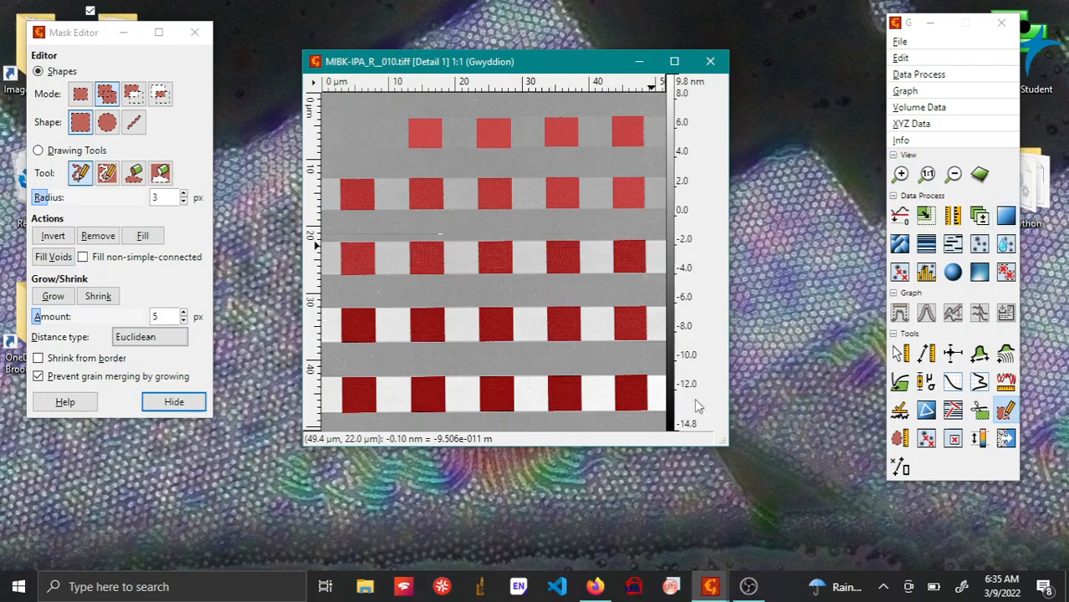
{"action": "mouse_move", "coordinate": [628, 326]}
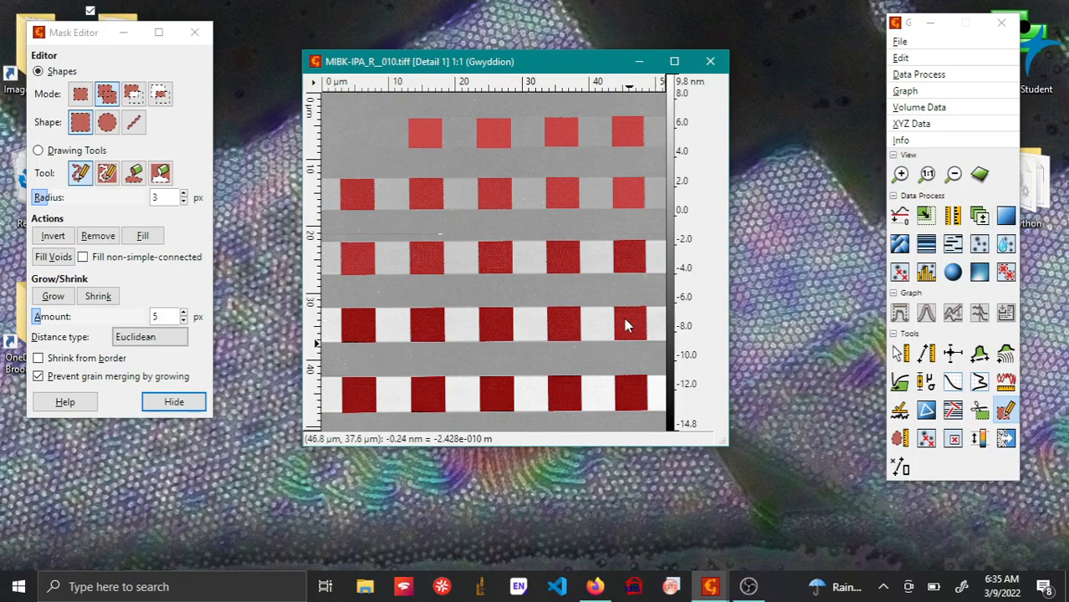
{"action": "mouse_move", "coordinate": [339, 121]}
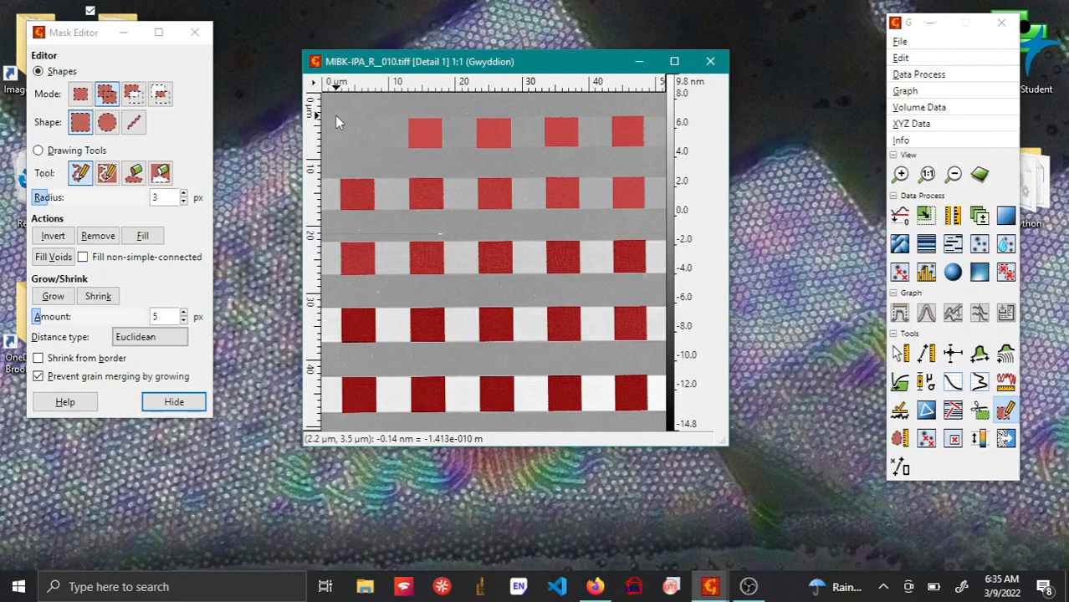
{"action": "mouse_move", "coordinate": [1006, 216]}
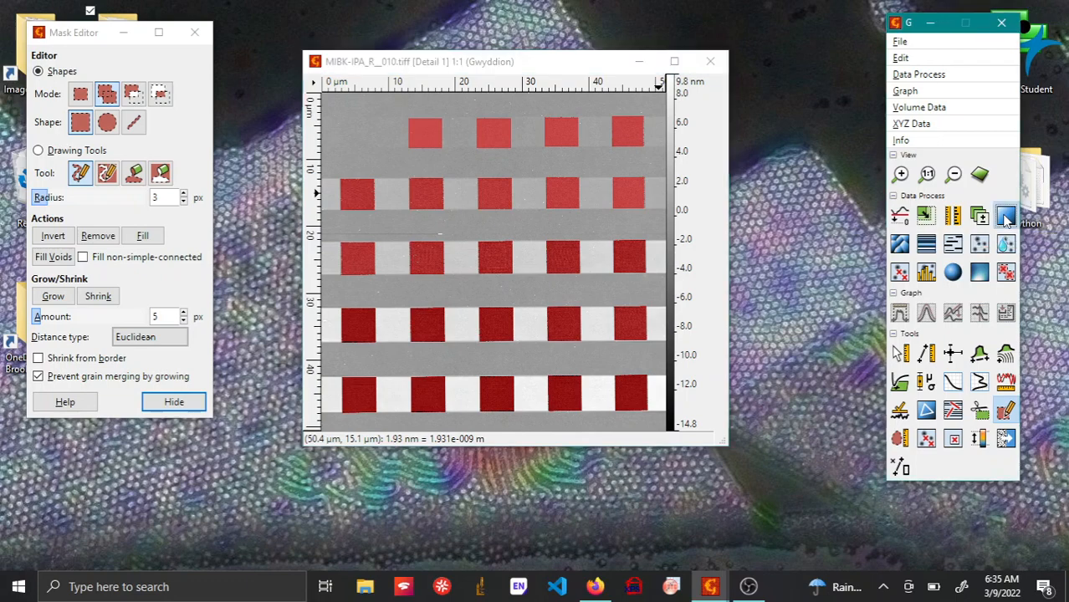
Plane-level then facet-level the scan, both excluding the masked region
{"action": "left_click", "coordinate": [1006, 216]}
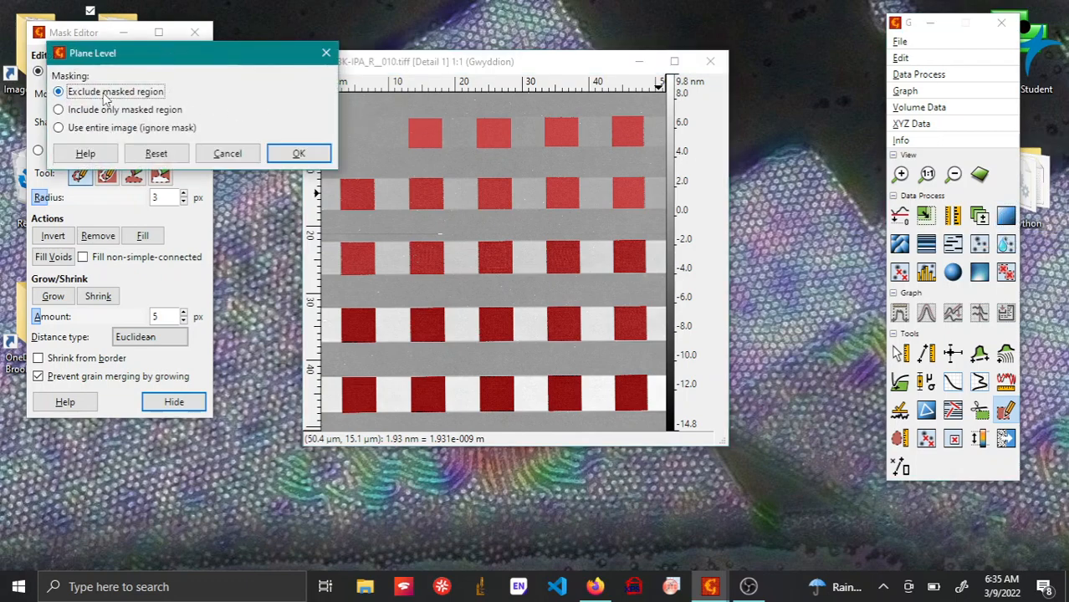
{"action": "mouse_move", "coordinate": [146, 98]}
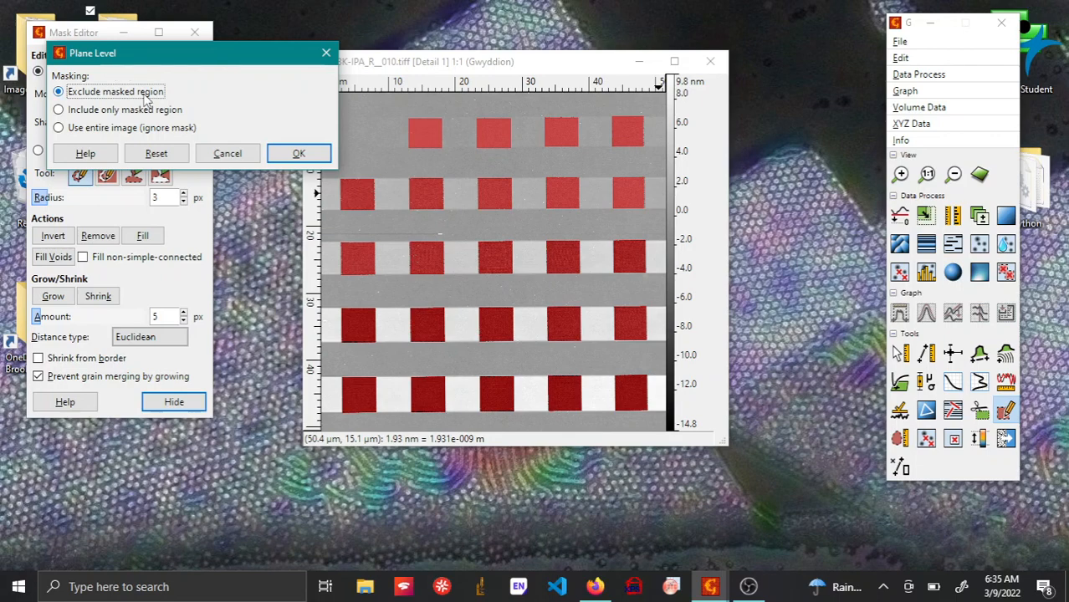
{"action": "left_click", "coordinate": [298, 153]}
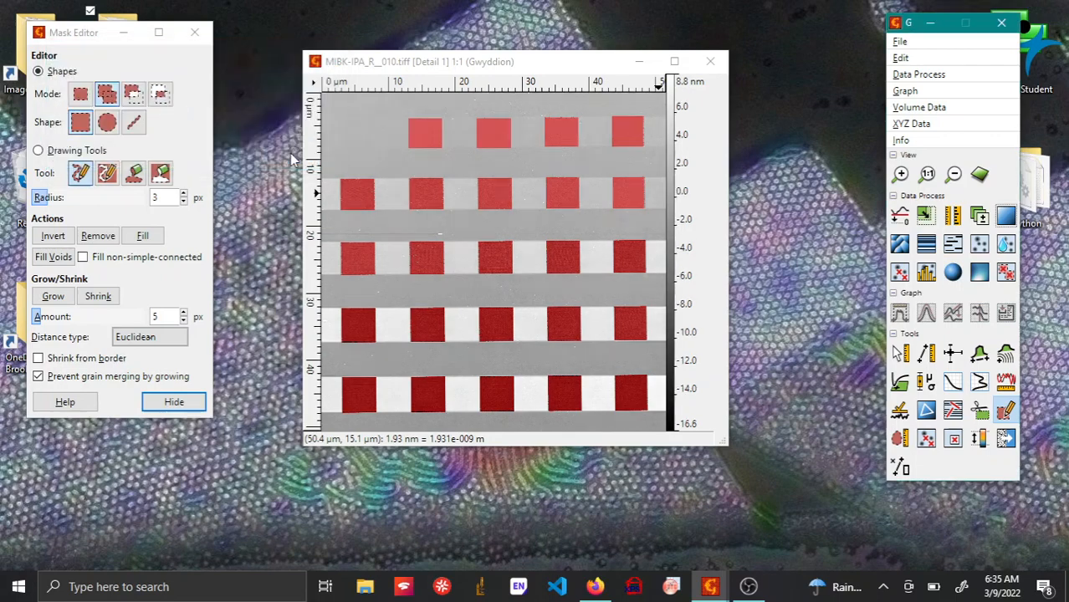
{"action": "mouse_move", "coordinate": [427, 190]}
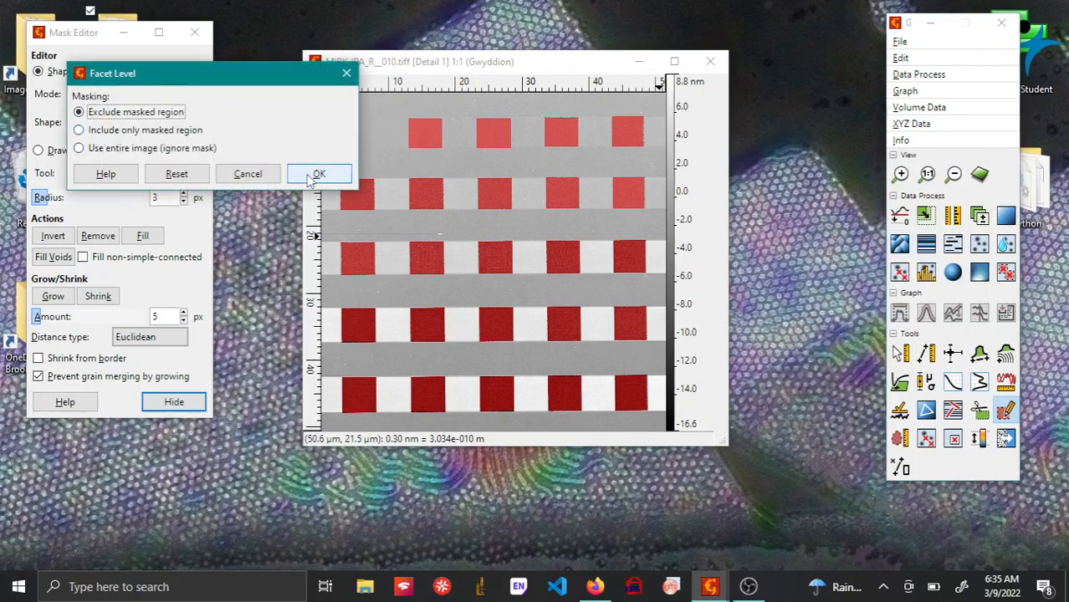
{"action": "left_click", "coordinate": [319, 174]}
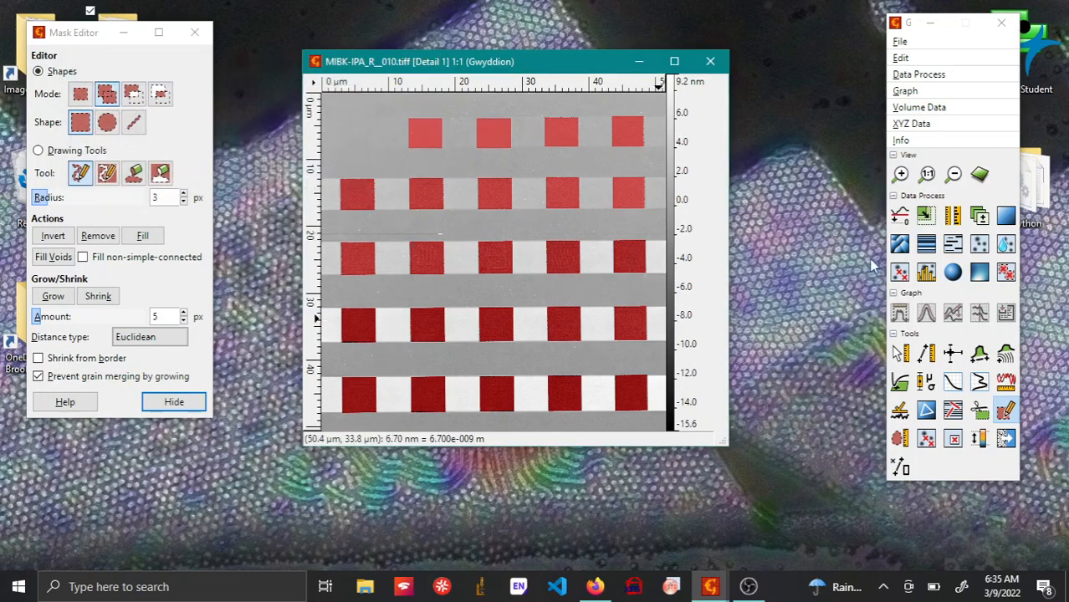
{"action": "mouse_move", "coordinate": [926, 244]}
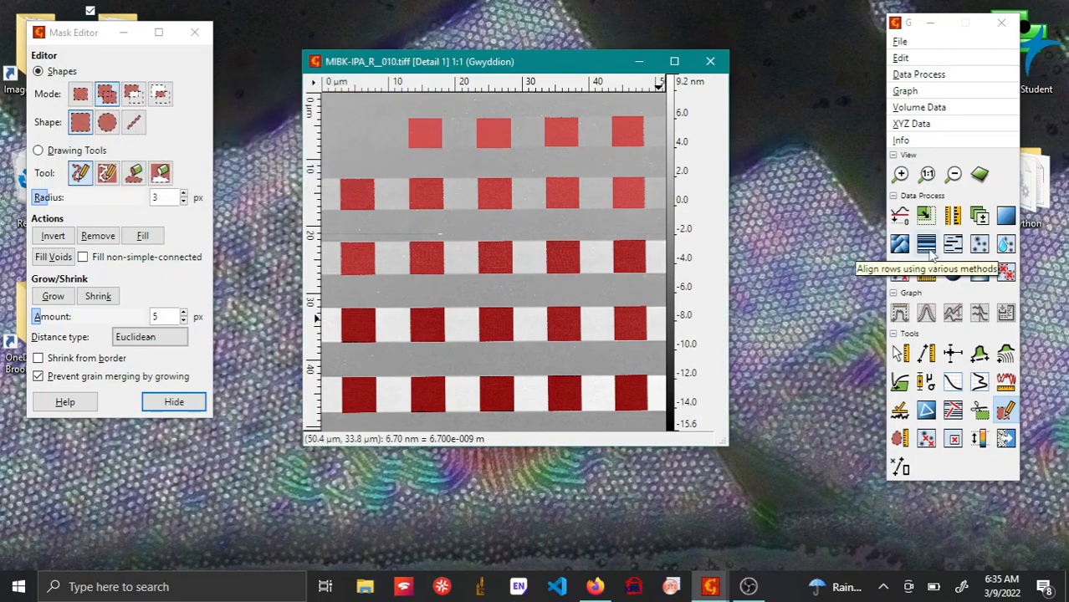
Compare row alignment methods, then apply Polynomial degree 5 excluding the masked region
{"action": "left_click", "coordinate": [926, 244]}
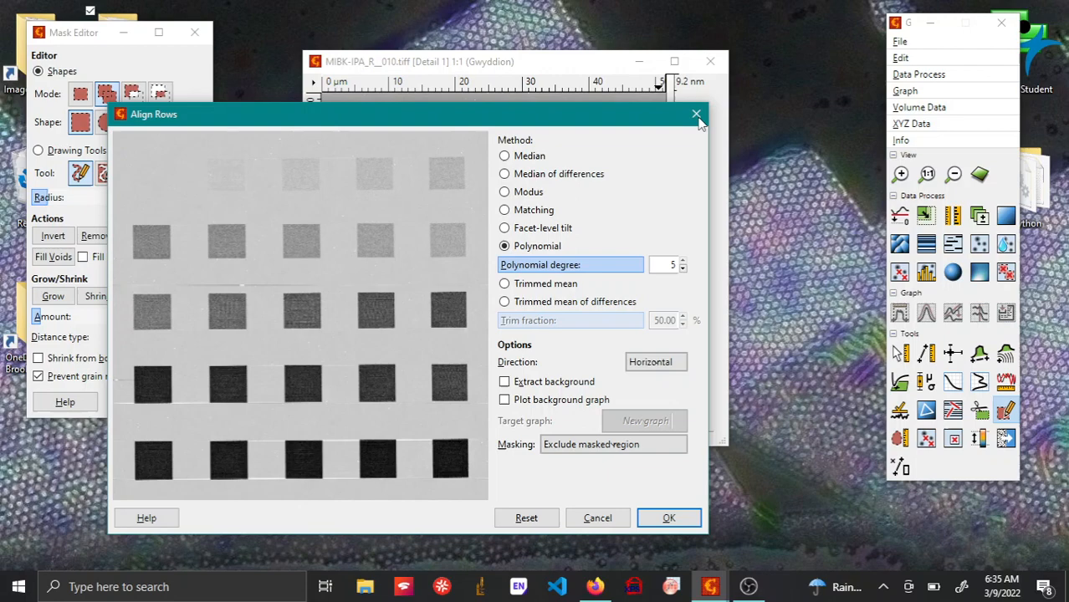
{"action": "mouse_move", "coordinate": [435, 385]}
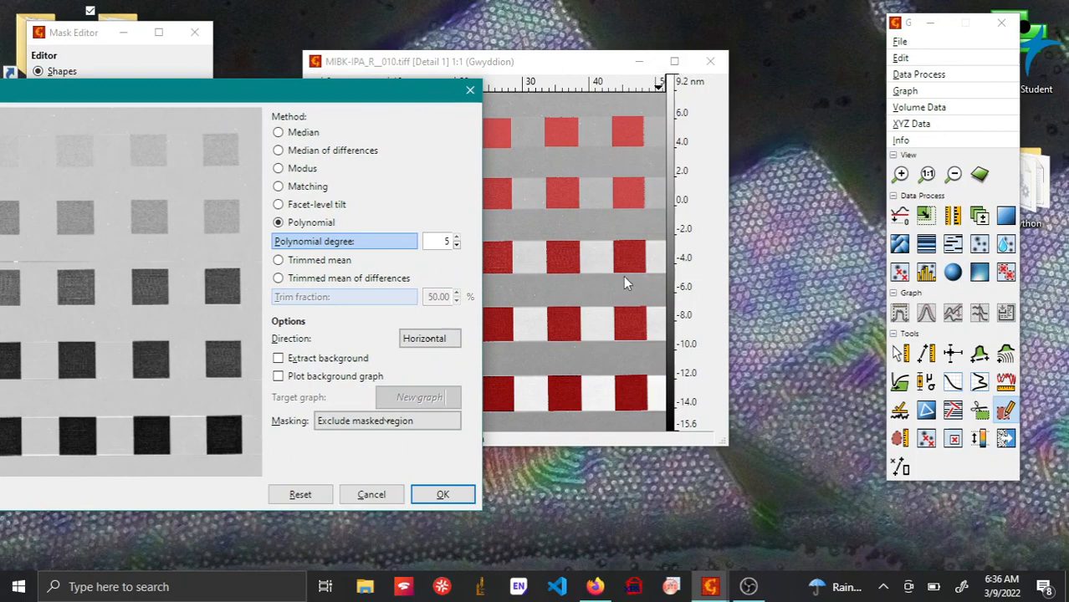
{"action": "mouse_move", "coordinate": [243, 161]}
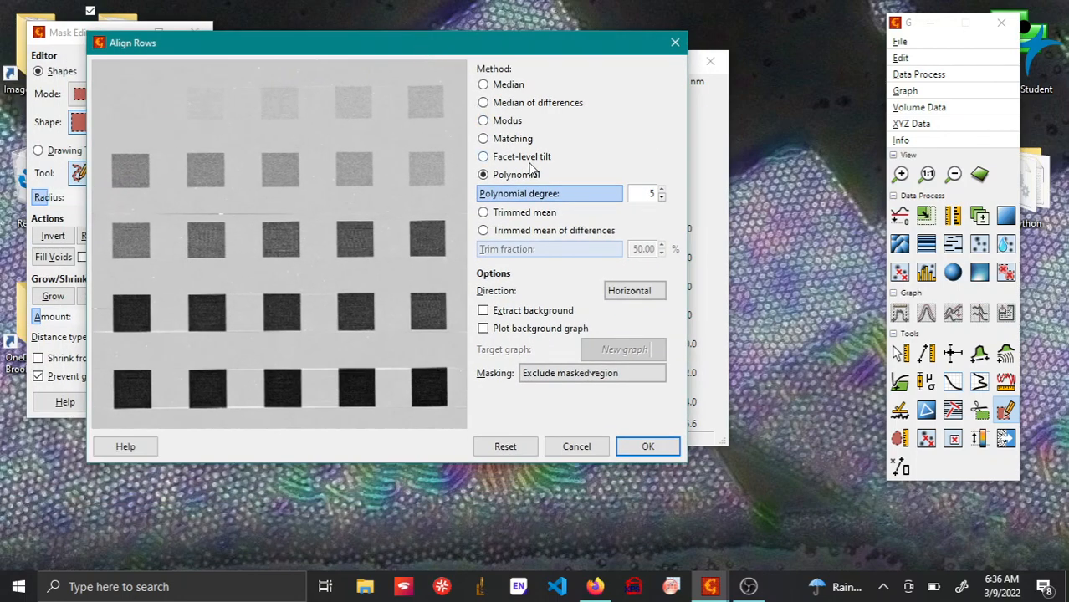
{"action": "left_click", "coordinate": [482, 138]}
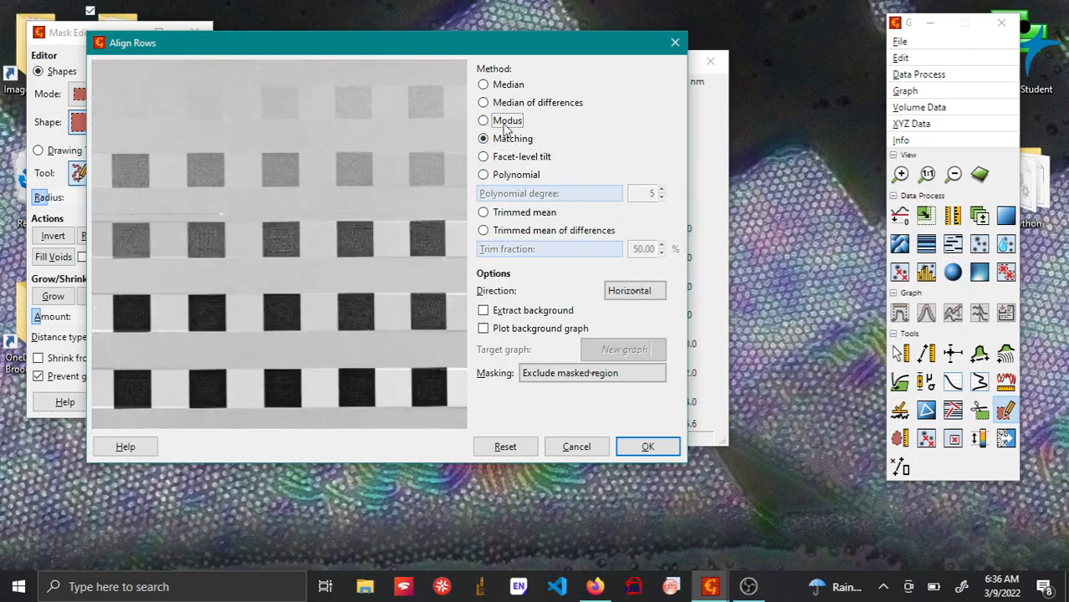
{"action": "left_click", "coordinate": [483, 85]}
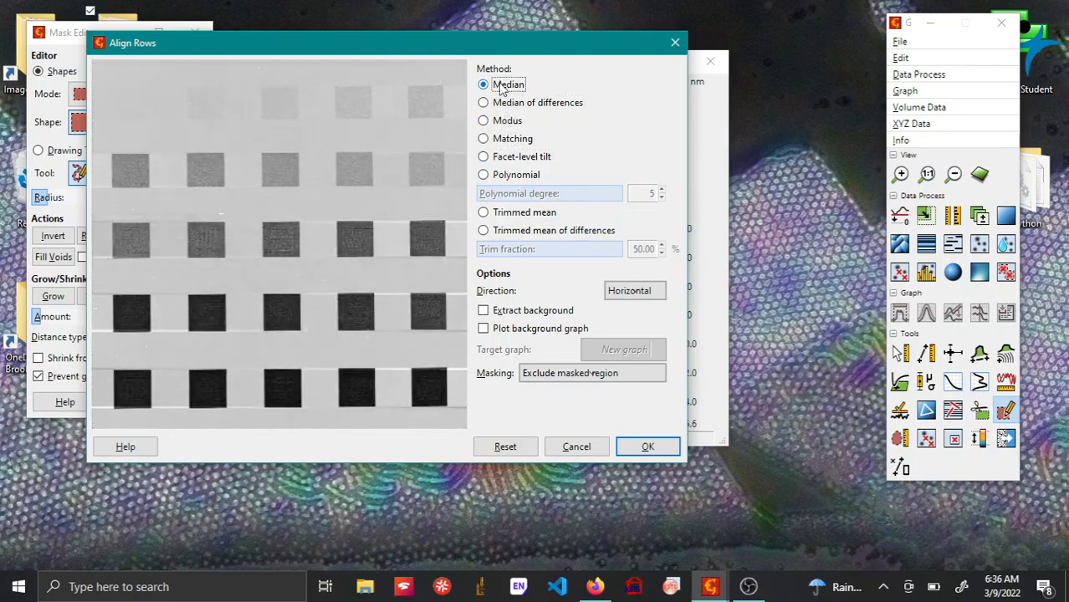
{"action": "left_click", "coordinate": [483, 174]}
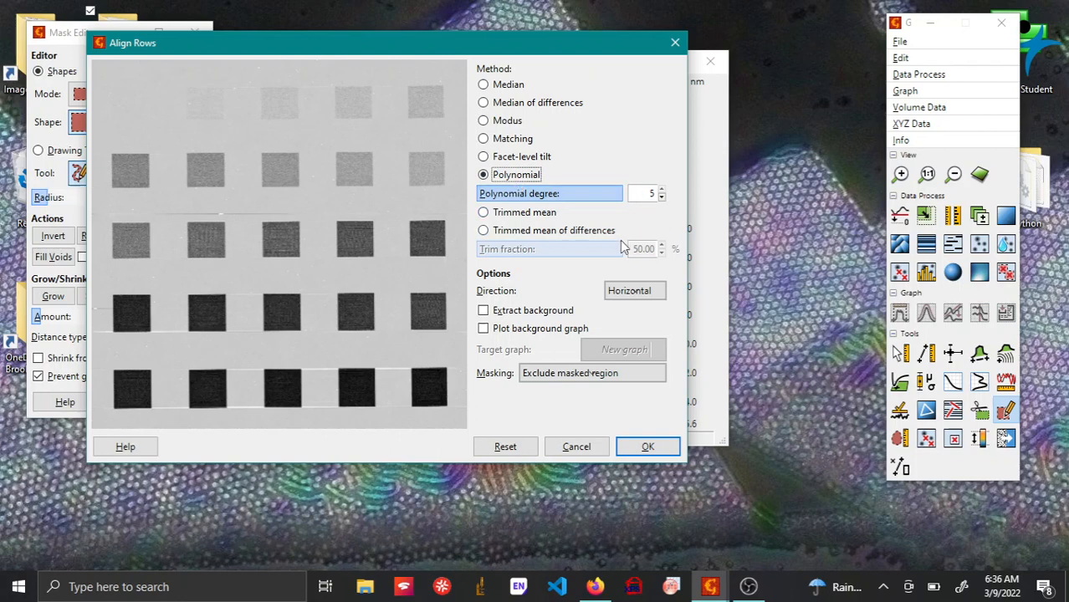
{"action": "left_click", "coordinate": [483, 230]}
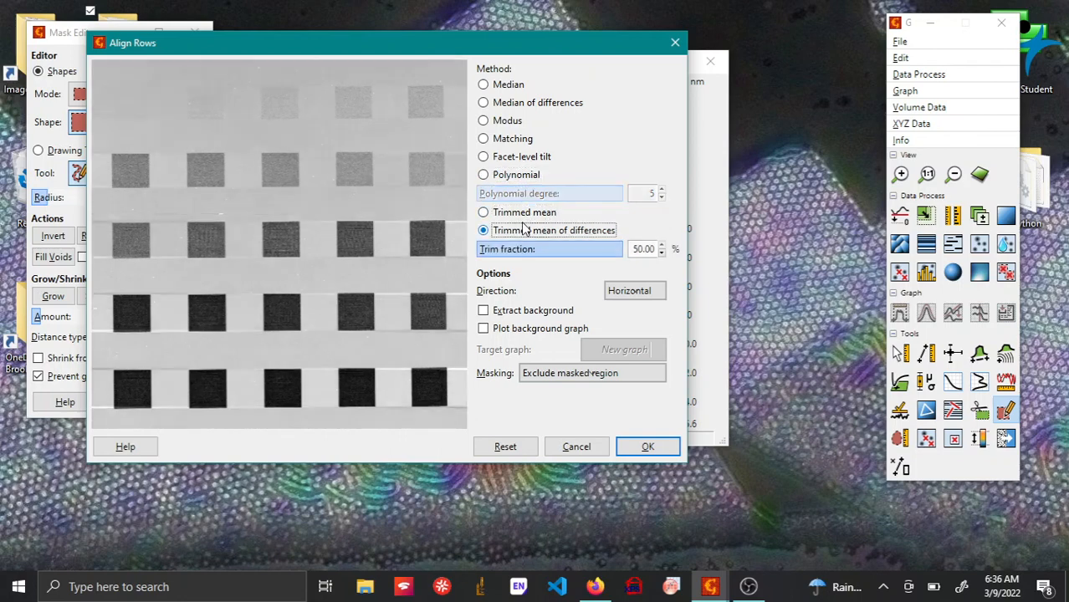
{"action": "left_click", "coordinate": [482, 174]}
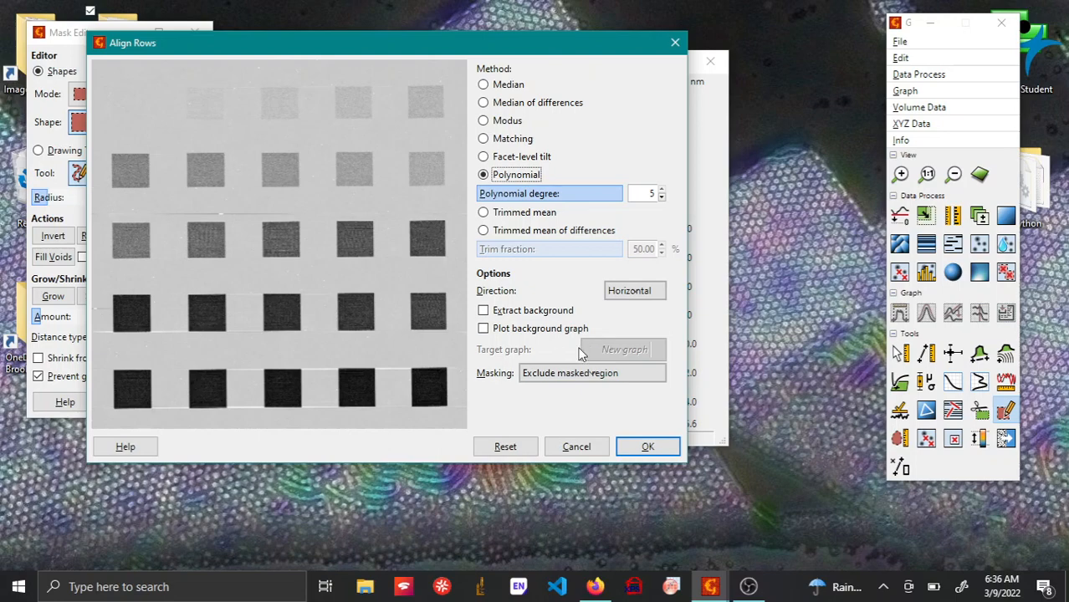
{"action": "left_click", "coordinate": [648, 446]}
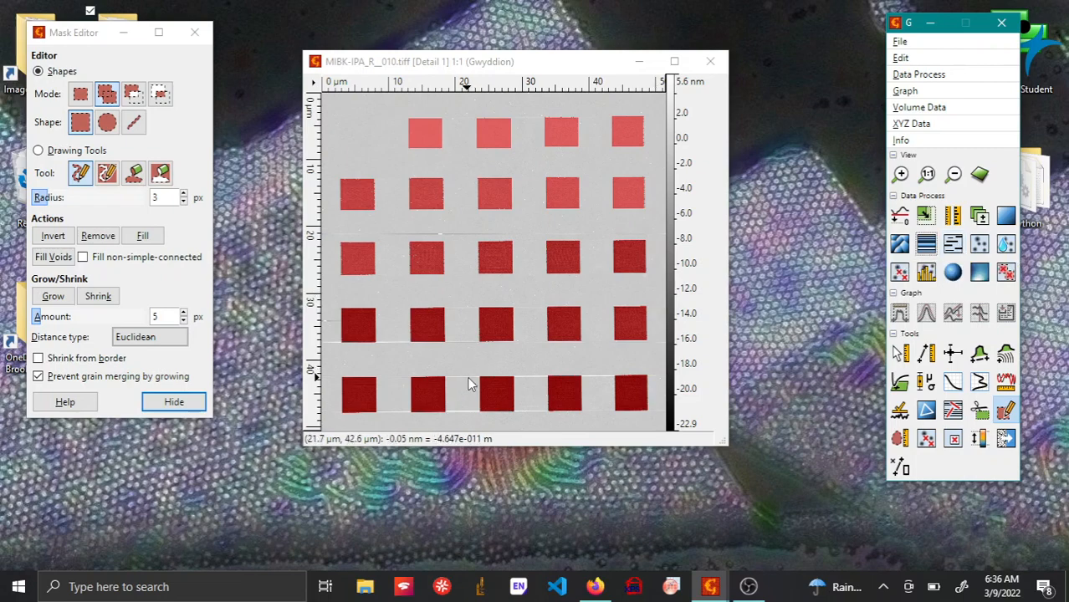
{"action": "mouse_move", "coordinate": [744, 378]}
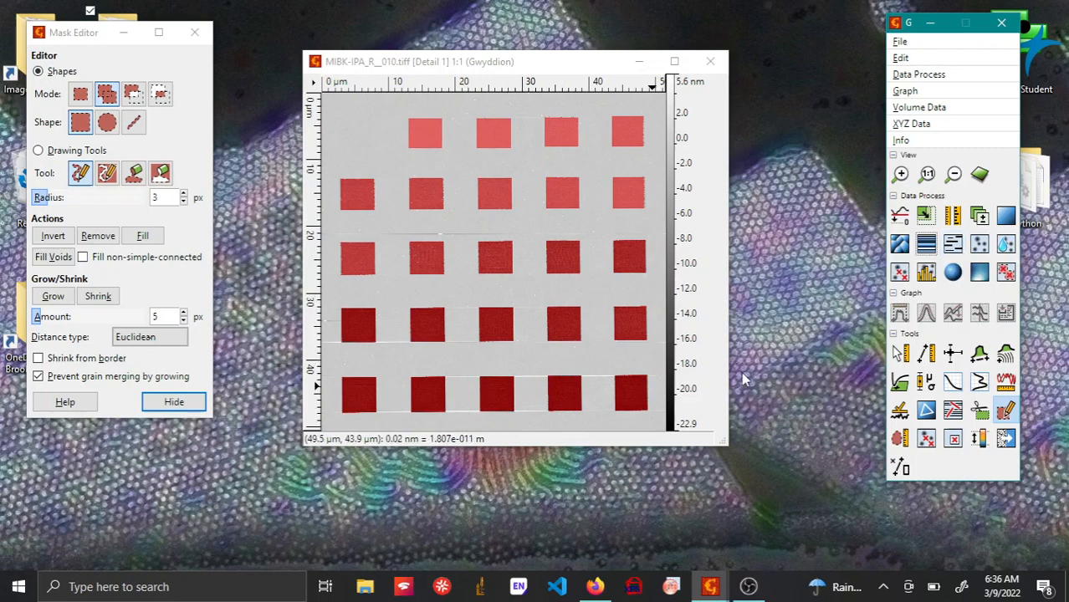
{"action": "mouse_move", "coordinate": [953, 243]}
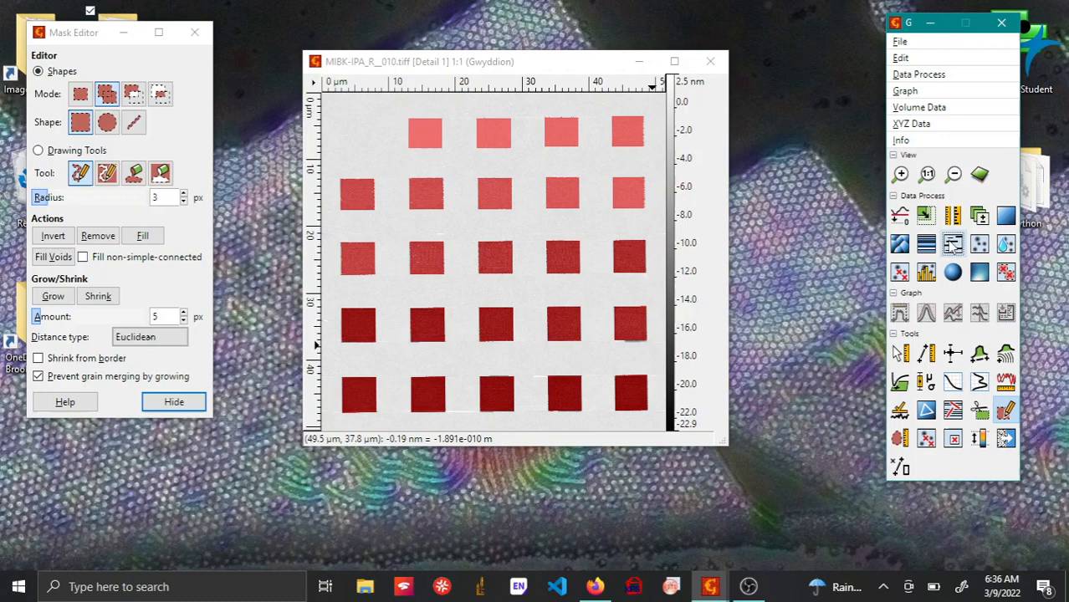
{"action": "mouse_move", "coordinate": [535, 386]}
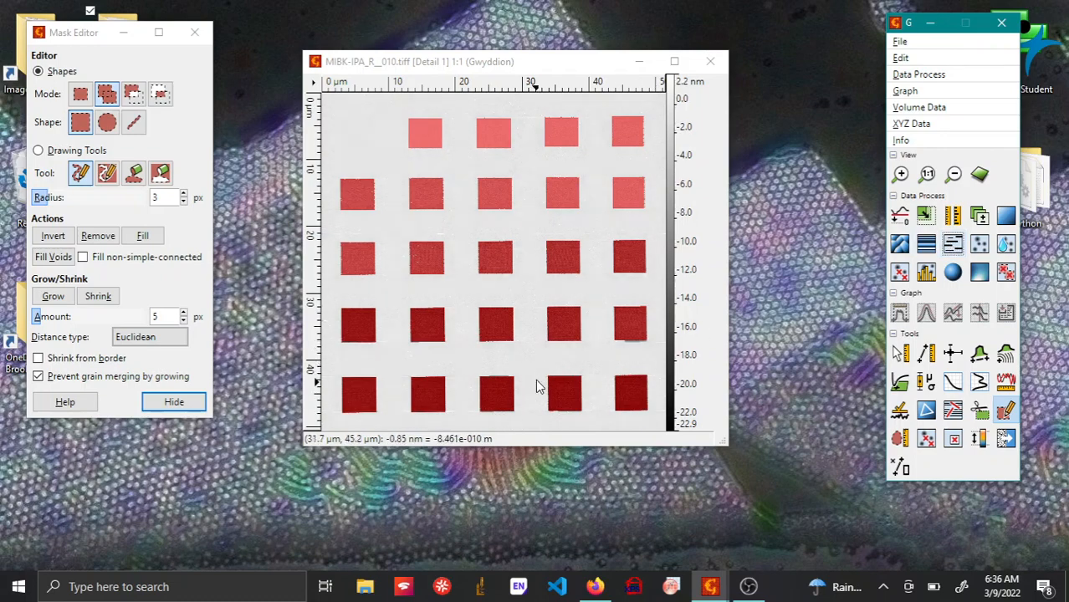
{"action": "mouse_move", "coordinate": [531, 378]}
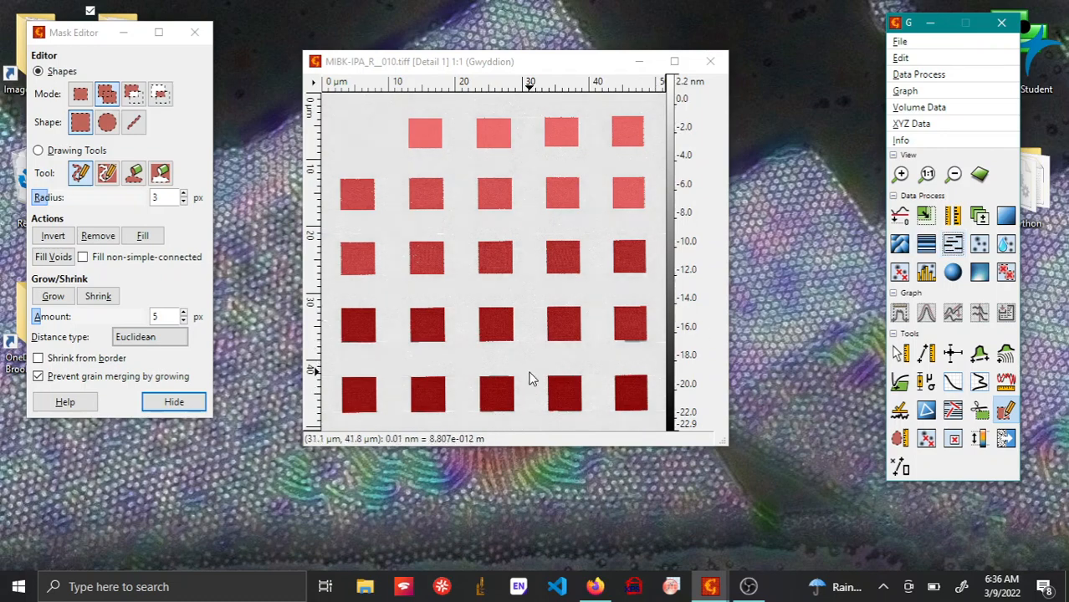
{"action": "mouse_move", "coordinate": [539, 153]}
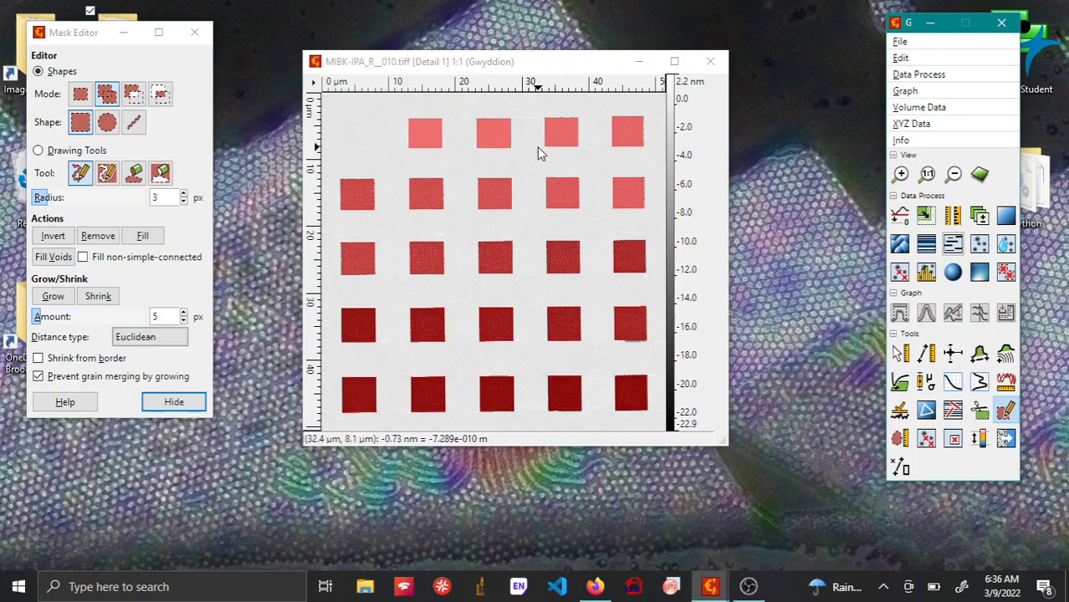
{"action": "mouse_move", "coordinate": [530, 293]}
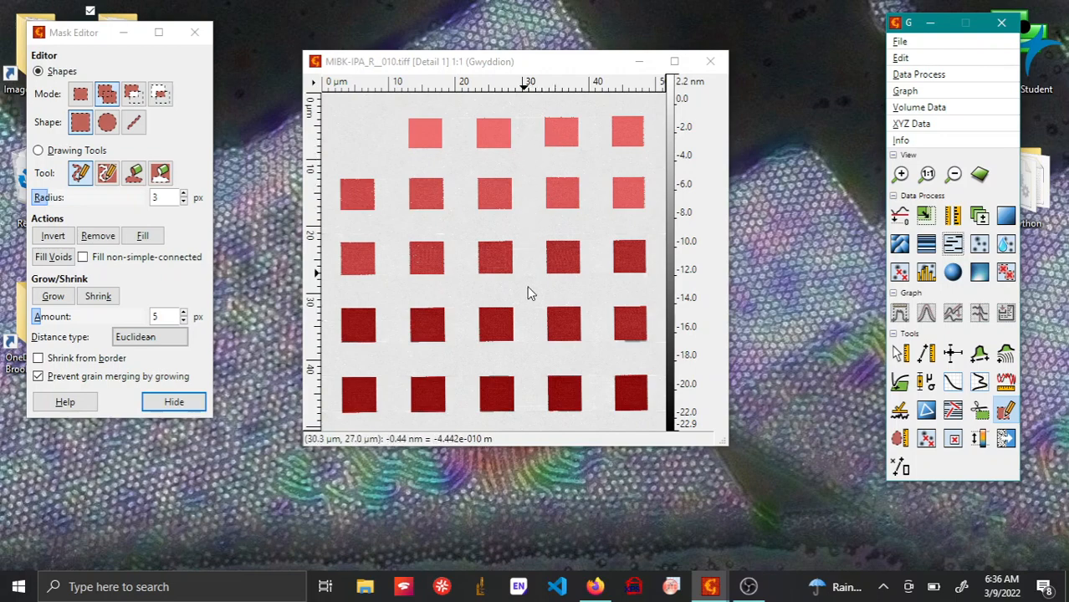
{"action": "mouse_move", "coordinate": [536, 162]}
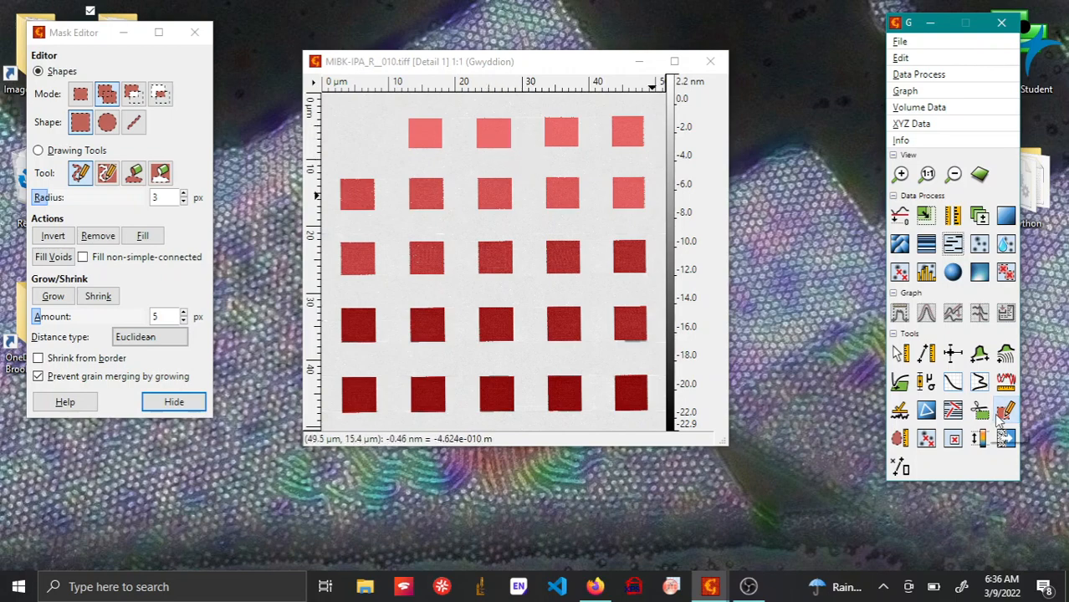
{"action": "mouse_move", "coordinate": [1006, 410]}
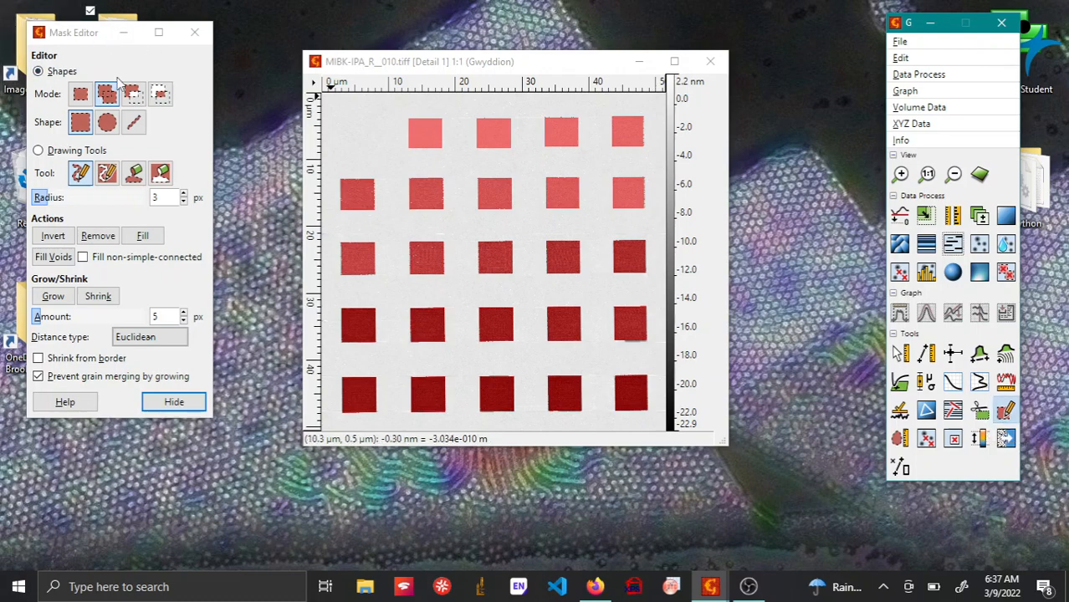
Switch the scan's false-colour map from grayscale to Gold
{"action": "left_click", "coordinate": [97, 235]}
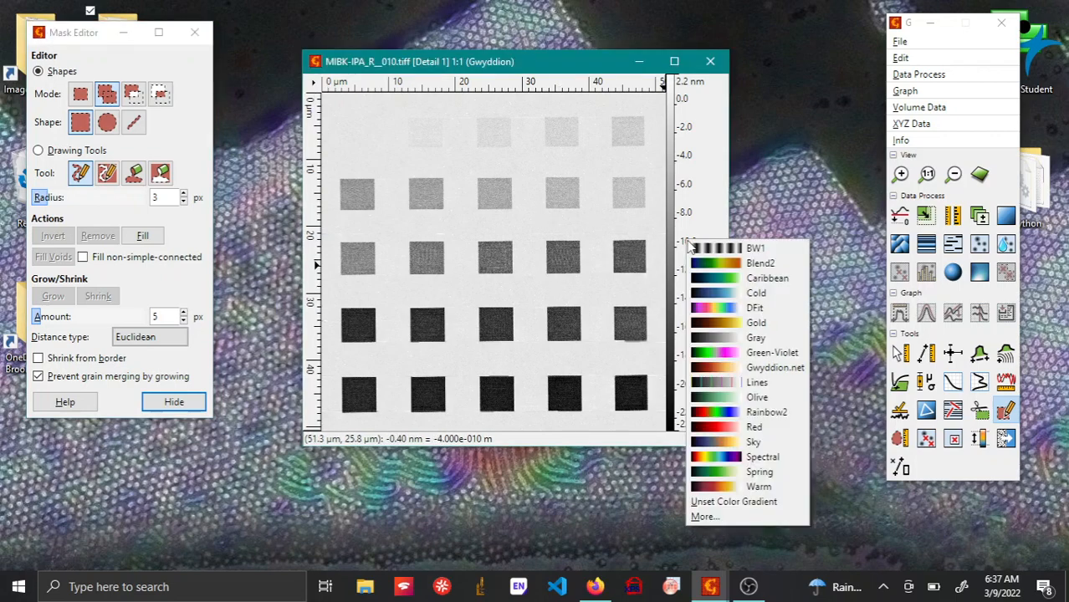
{"action": "mouse_move", "coordinate": [755, 322]}
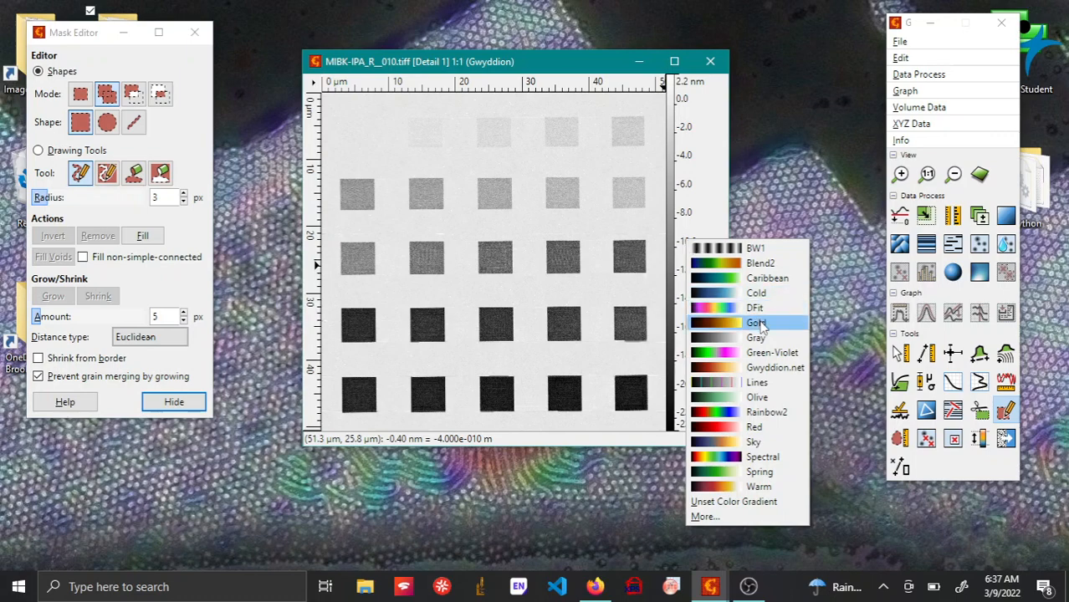
{"action": "left_click", "coordinate": [755, 322]}
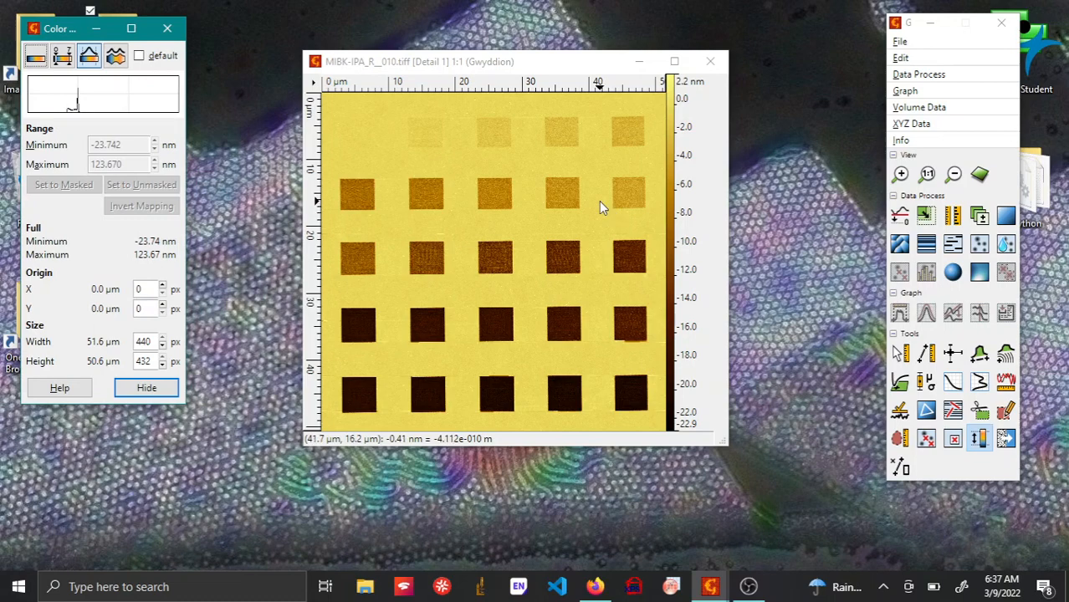
{"action": "mouse_move", "coordinate": [674, 130]}
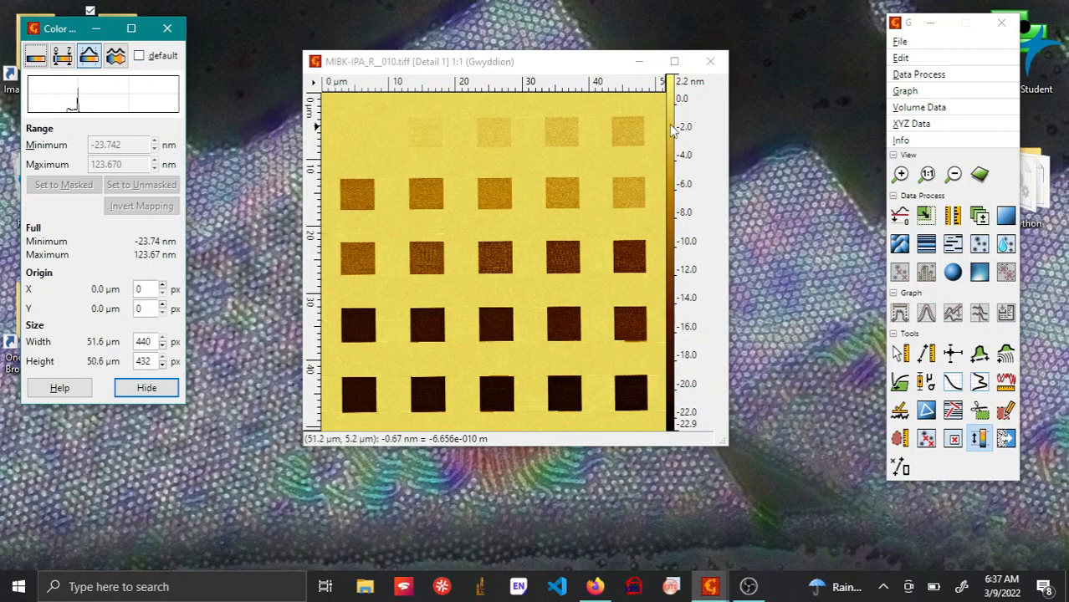
{"action": "mouse_move", "coordinate": [711, 296]}
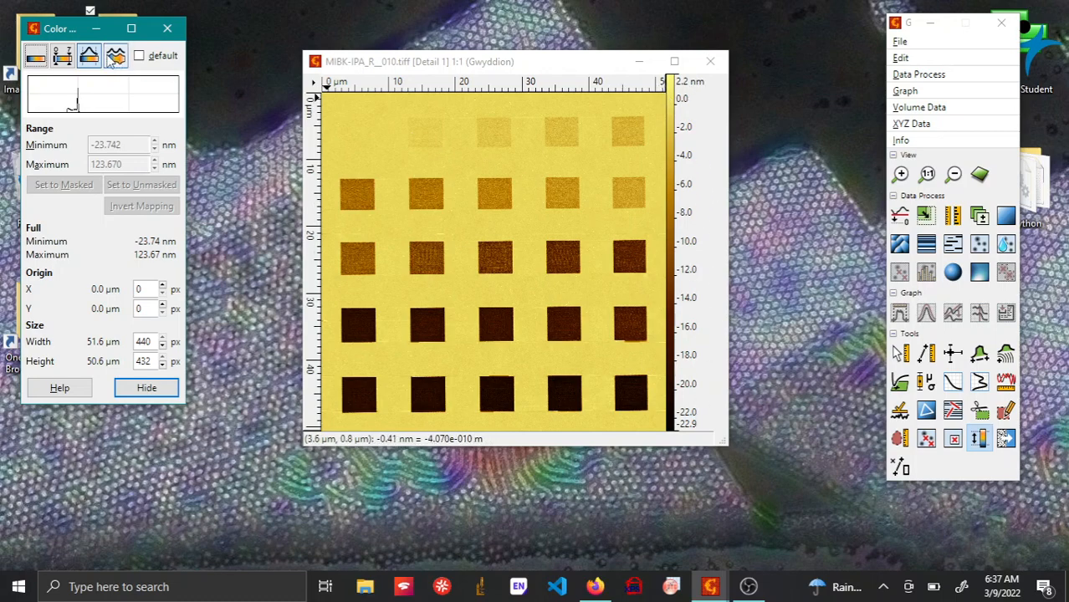
Switch the Color Range to fixed mode with a −25 nm to 0 nm range
{"action": "left_click", "coordinate": [90, 56]}
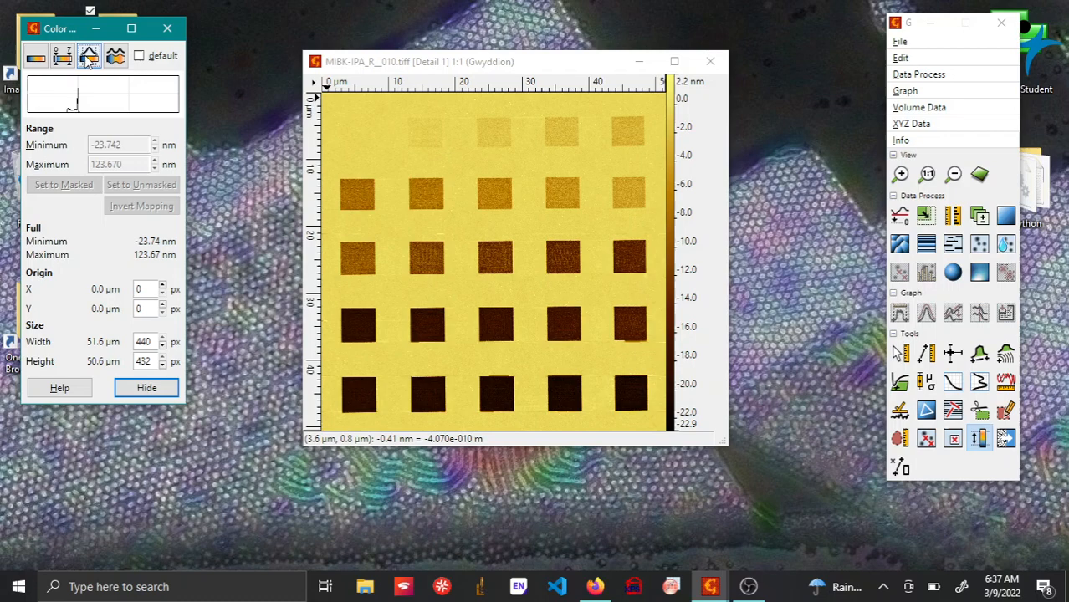
{"action": "mouse_move", "coordinate": [62, 56]}
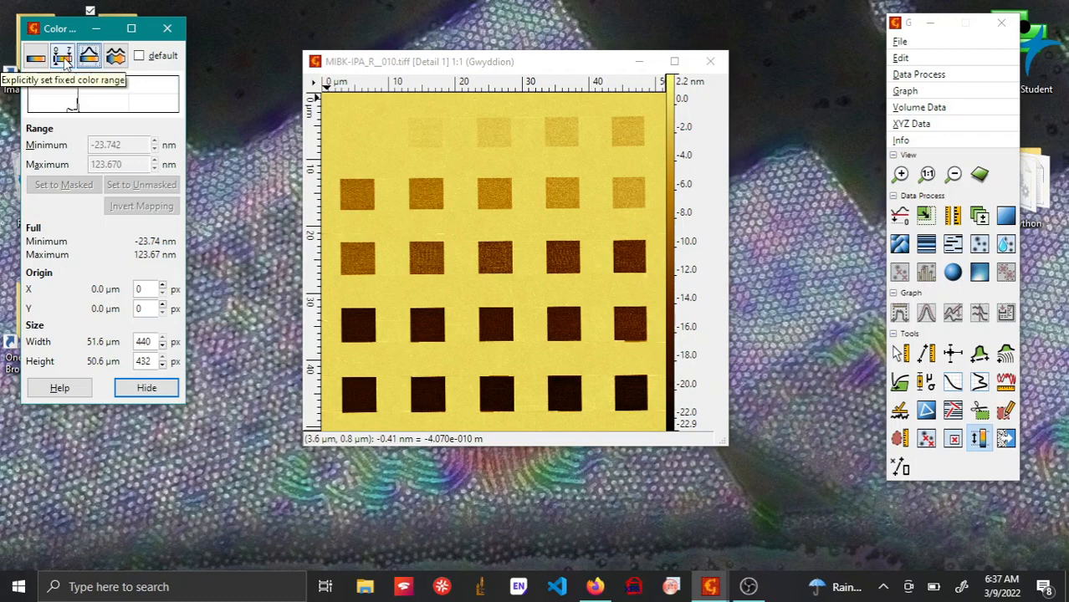
{"action": "left_click", "coordinate": [62, 55]}
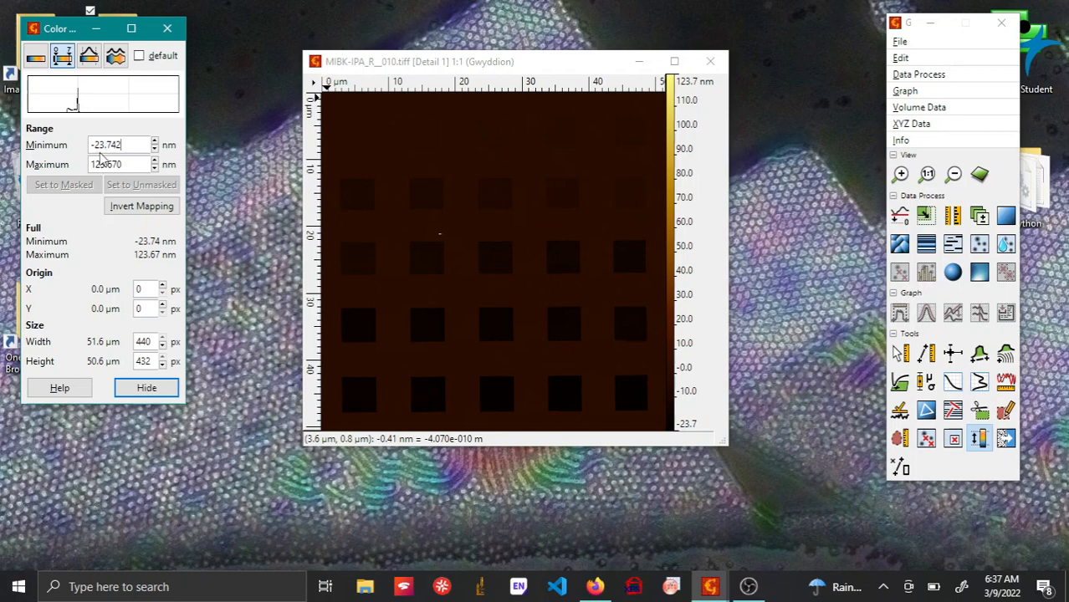
{"action": "type", "text": "-25.000"}
{"action": "left_click", "coordinate": [121, 164]}
{"action": "type", "text": "0.000"}
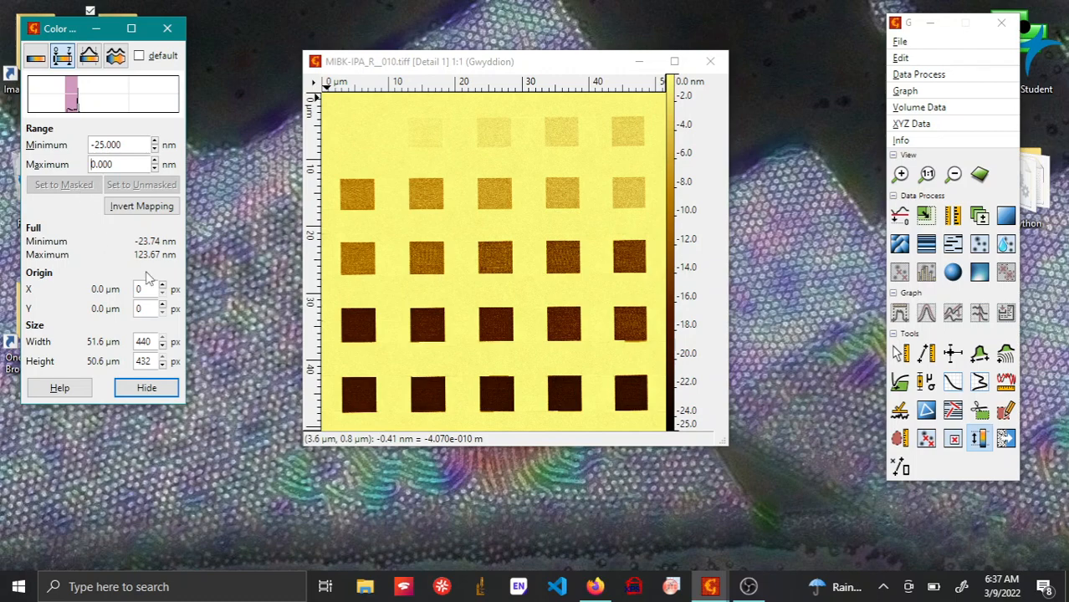
{"action": "mouse_move", "coordinate": [693, 88]}
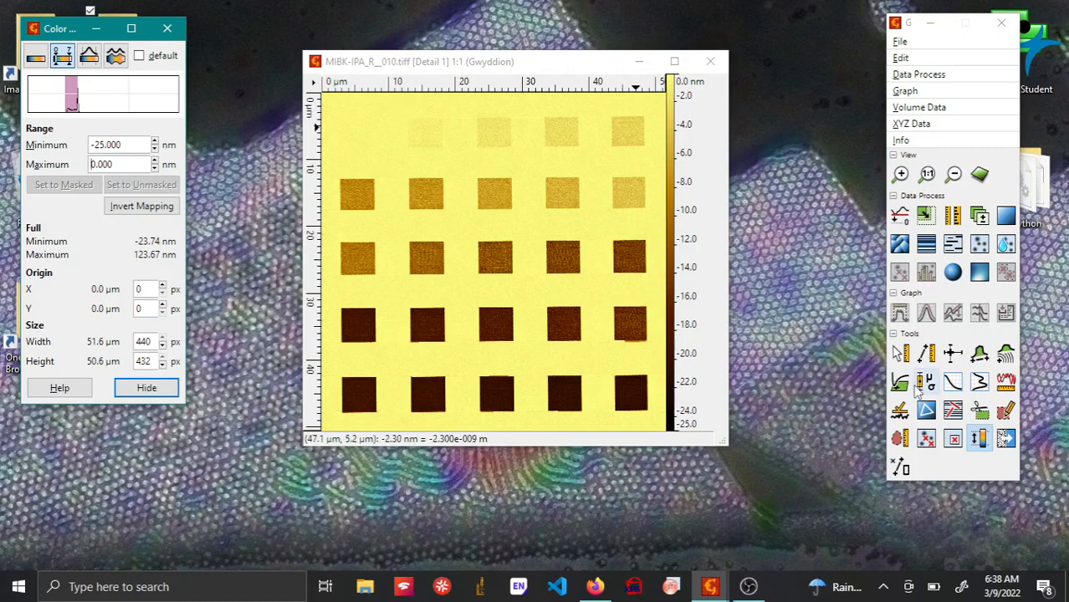
{"action": "mouse_move", "coordinate": [926, 352]}
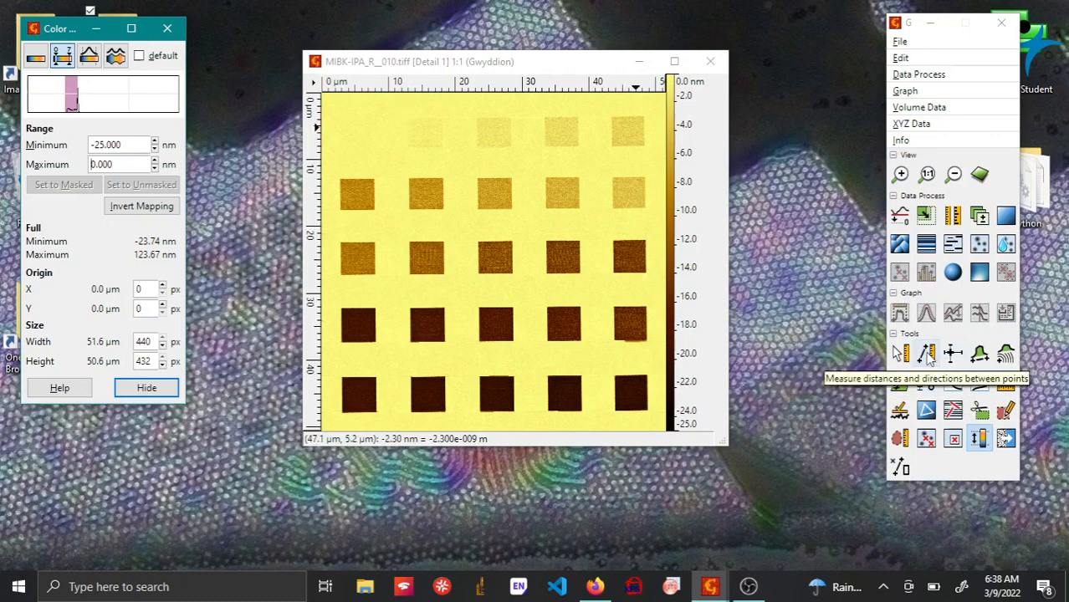
{"action": "mouse_move", "coordinate": [1031, 348]}
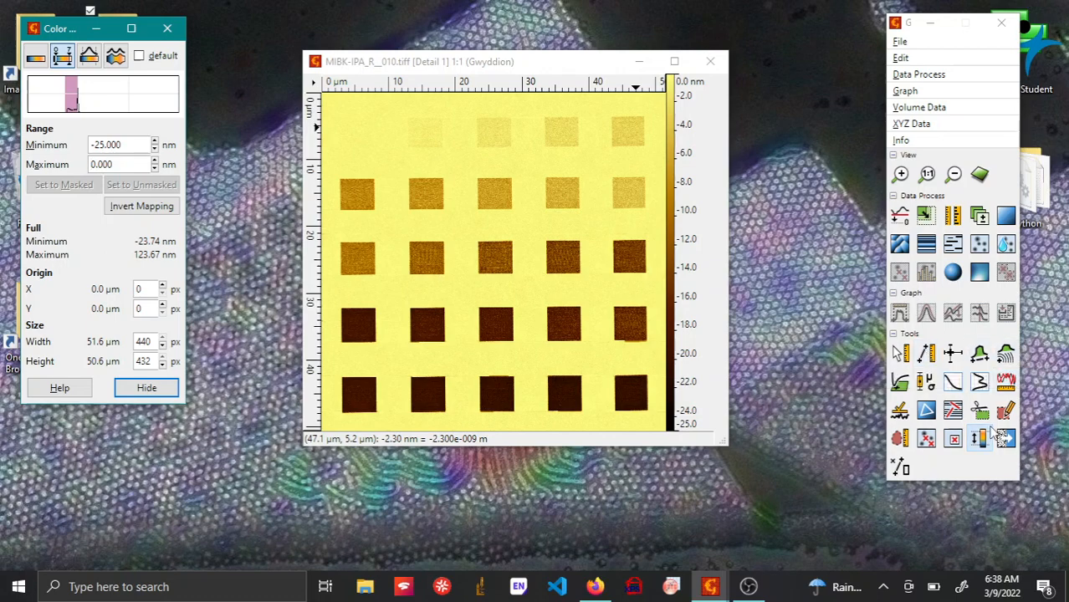
{"action": "mouse_move", "coordinate": [899, 381]}
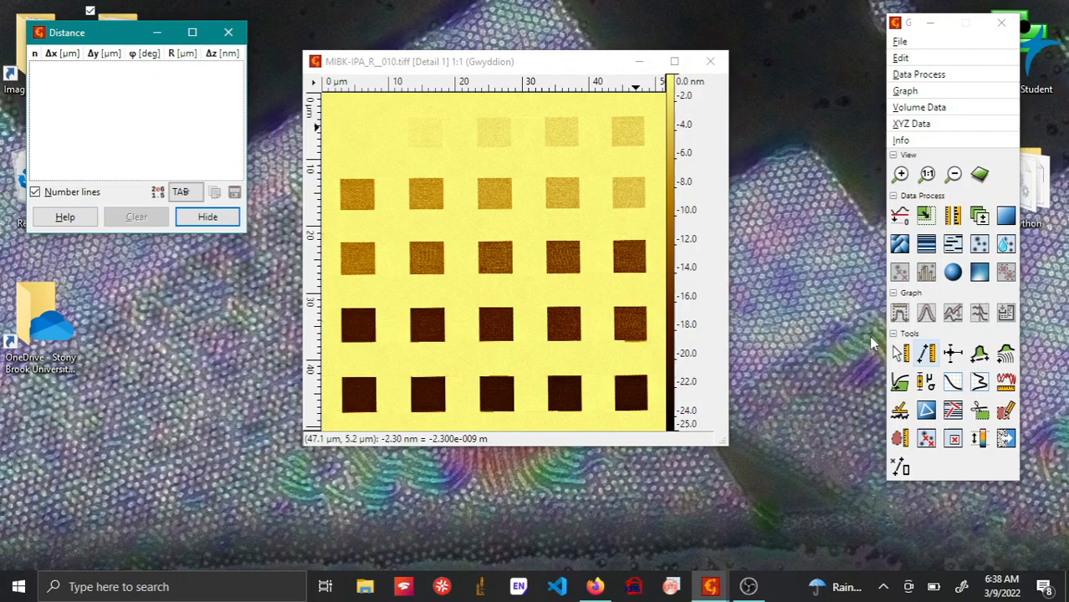
Draw a Distance tool line across a faint top-row trench, reading about 5.3 µm
{"action": "left_click", "coordinate": [485, 134]}
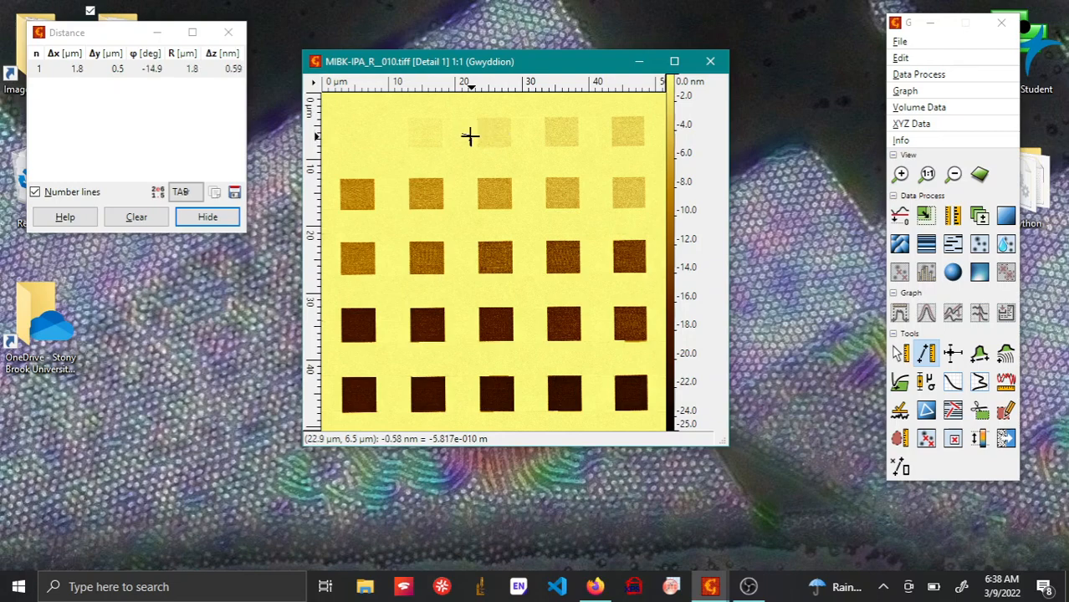
{"action": "left_click_drag", "start_coordinate": [471, 135], "coordinate": [506, 140]}
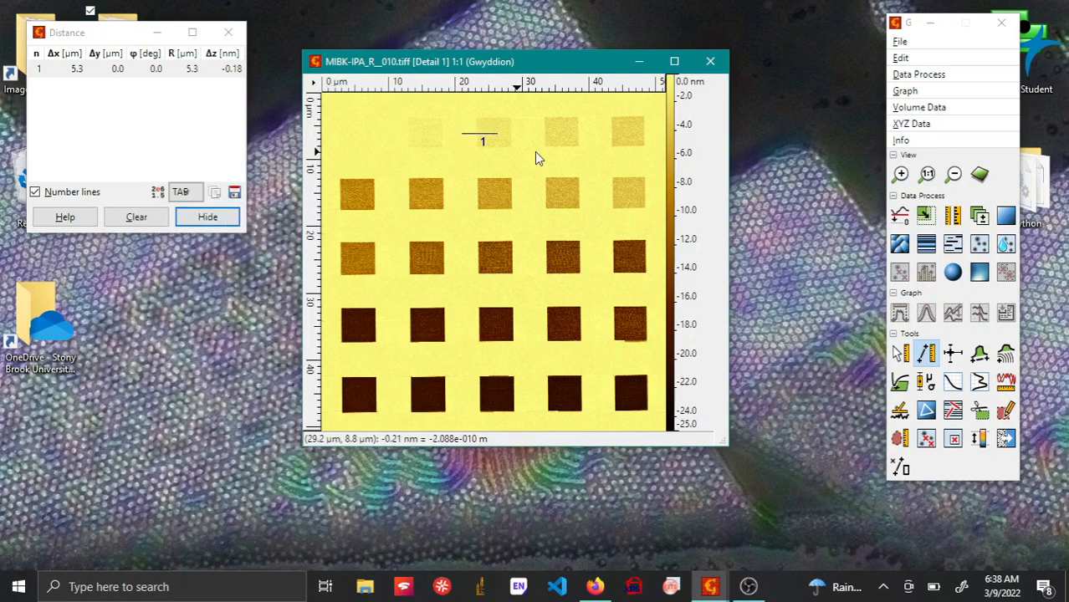
{"action": "mouse_move", "coordinate": [558, 154]}
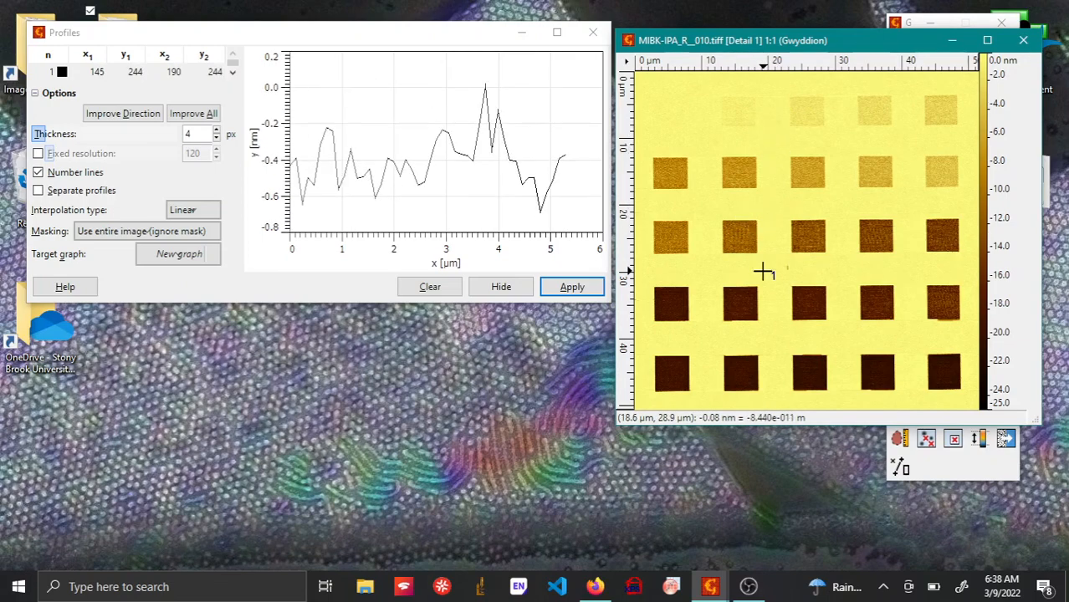
Draw a profile line across a bottom-row trench and apply it as a new graph
{"action": "left_click_drag", "start_coordinate": [763, 271], "coordinate": [920, 374]}
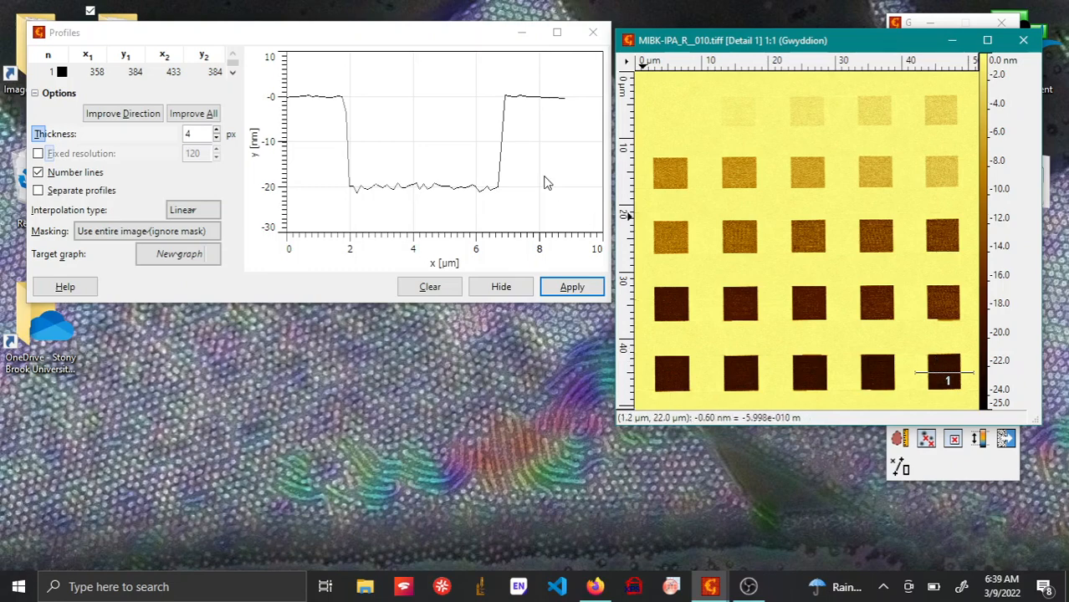
{"action": "left_click", "coordinate": [573, 287]}
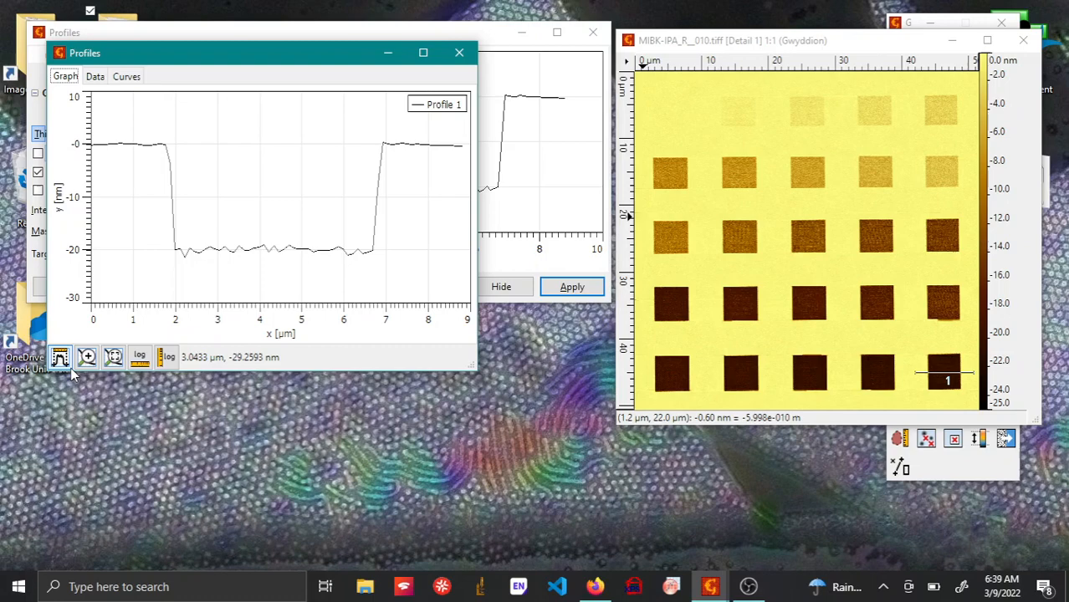
{"action": "mouse_move", "coordinate": [59, 357]}
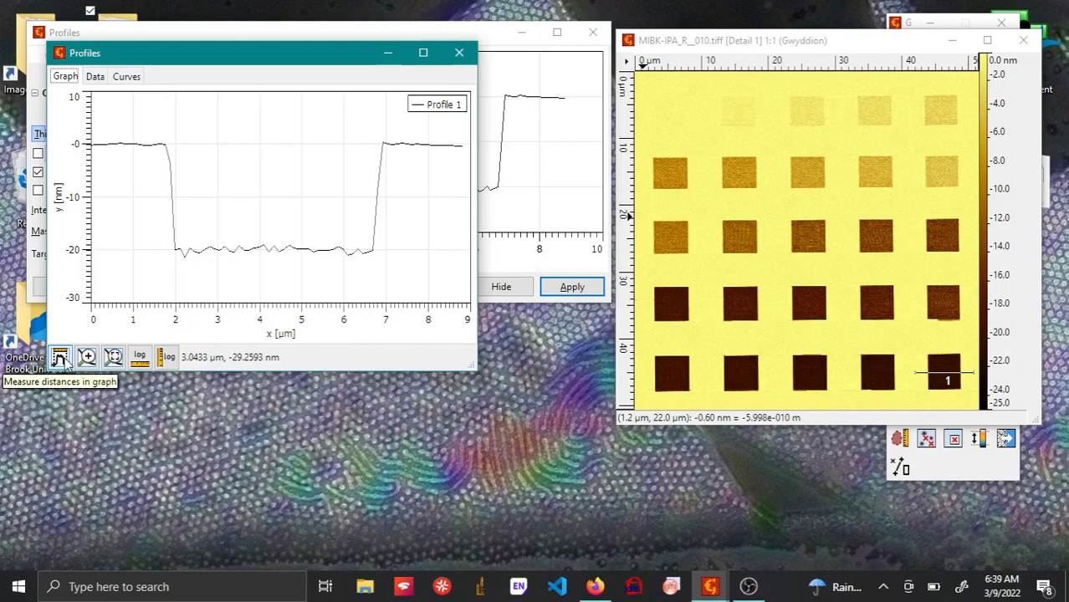
Measure the profile's rim-to-floor step with graph distance markers, about −19 nm
{"action": "left_click", "coordinate": [60, 357]}
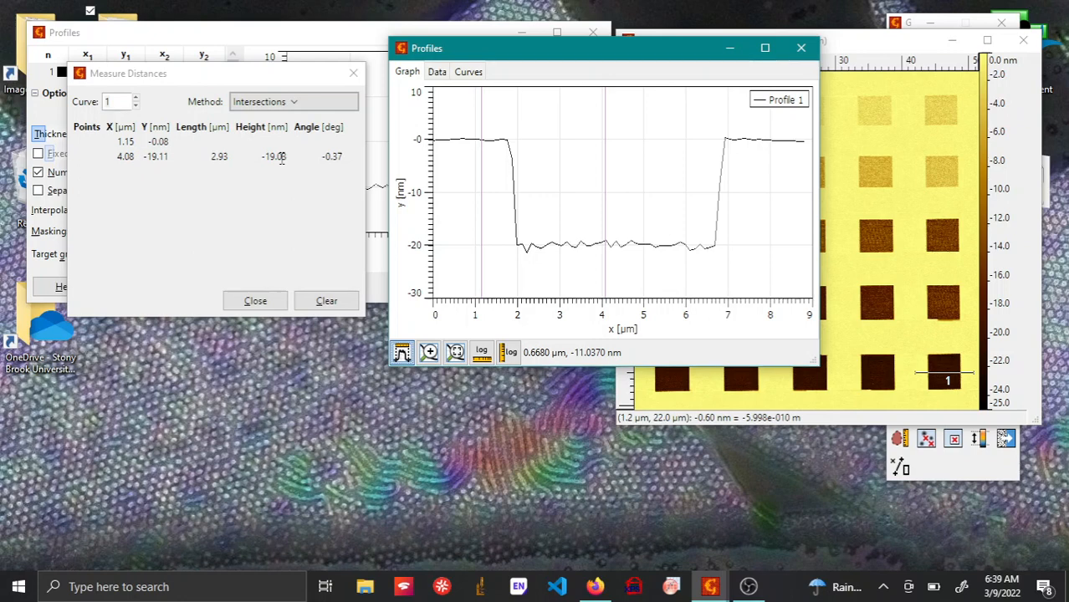
{"action": "mouse_move", "coordinate": [647, 229]}
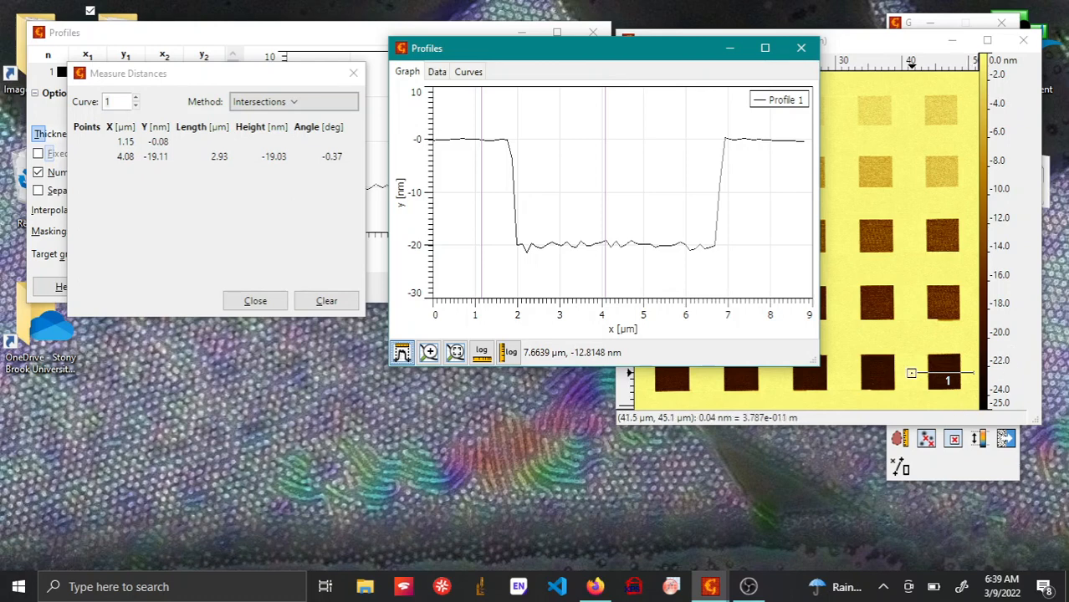
{"action": "mouse_move", "coordinate": [589, 248]}
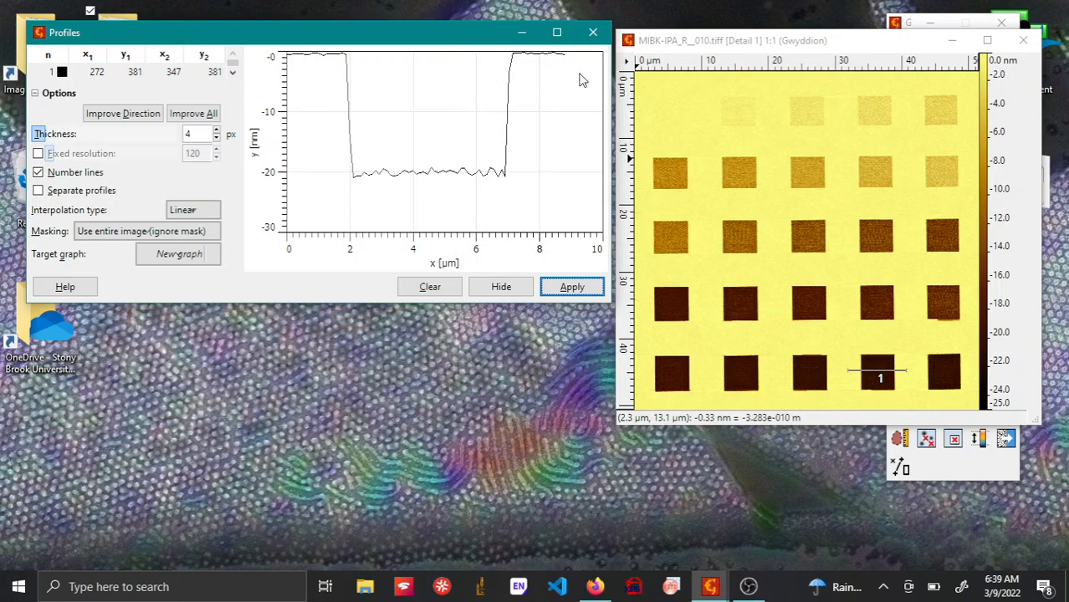
{"action": "mouse_move", "coordinate": [625, 174]}
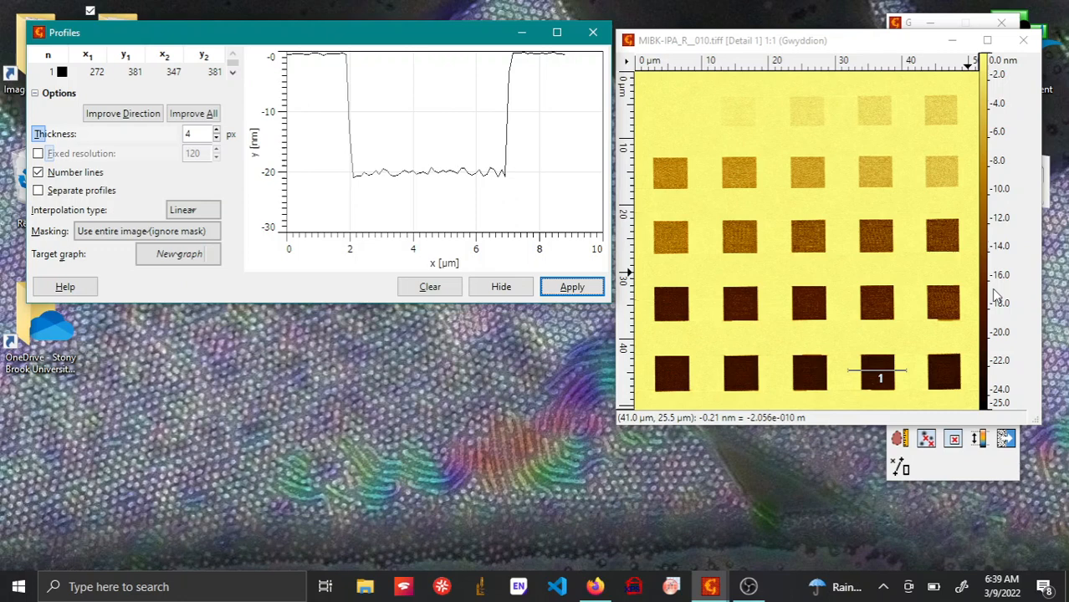
{"action": "mouse_move", "coordinate": [845, 176]}
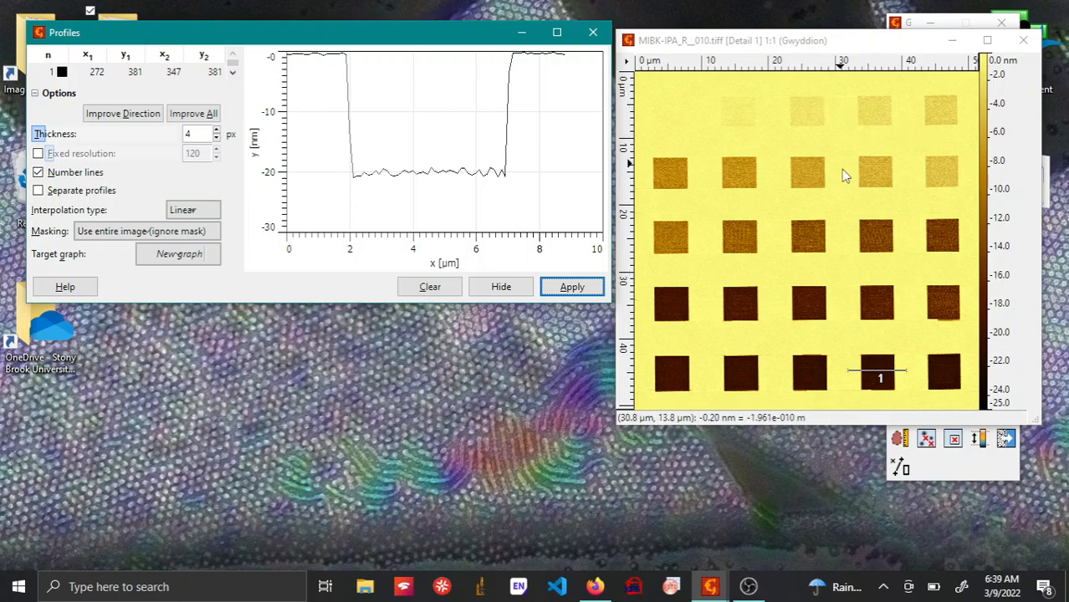
{"action": "mouse_move", "coordinate": [815, 275]}
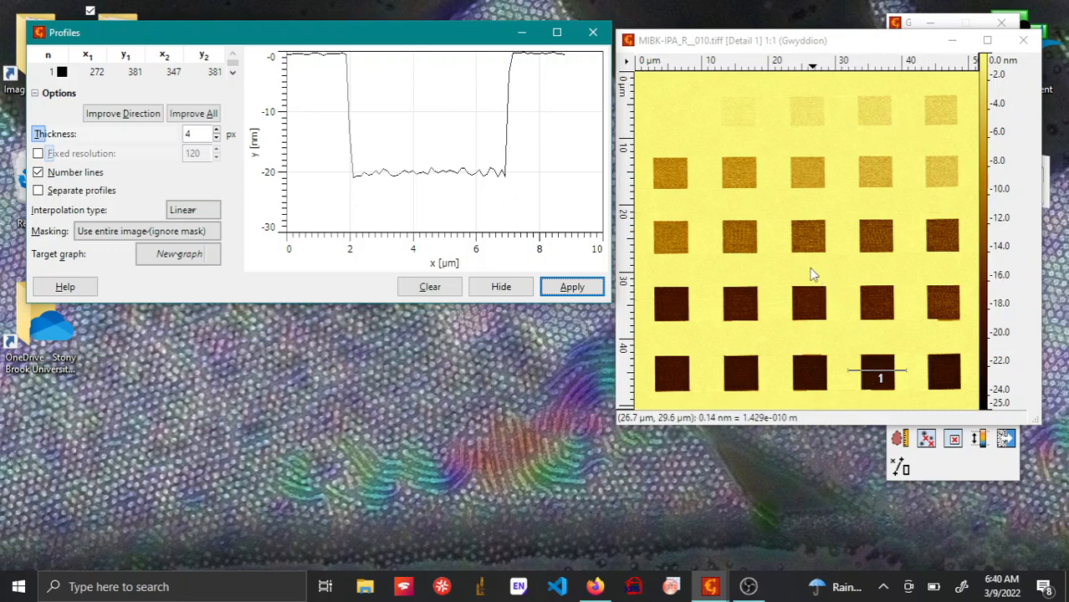